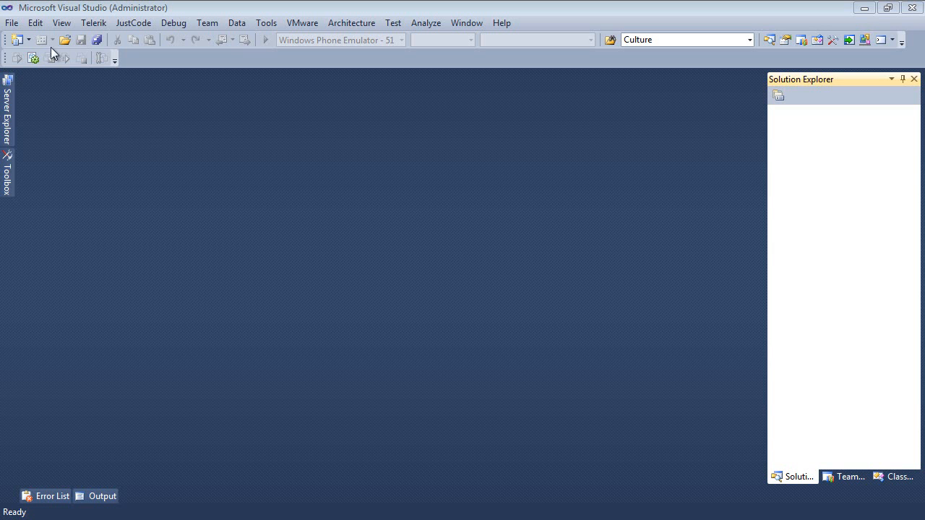
Step: Create a RadControls Silverlight Application project named TreeViewMVVMCBoxTTv from File > New > Project
{"action": "left_click", "coordinate": [12, 23]}
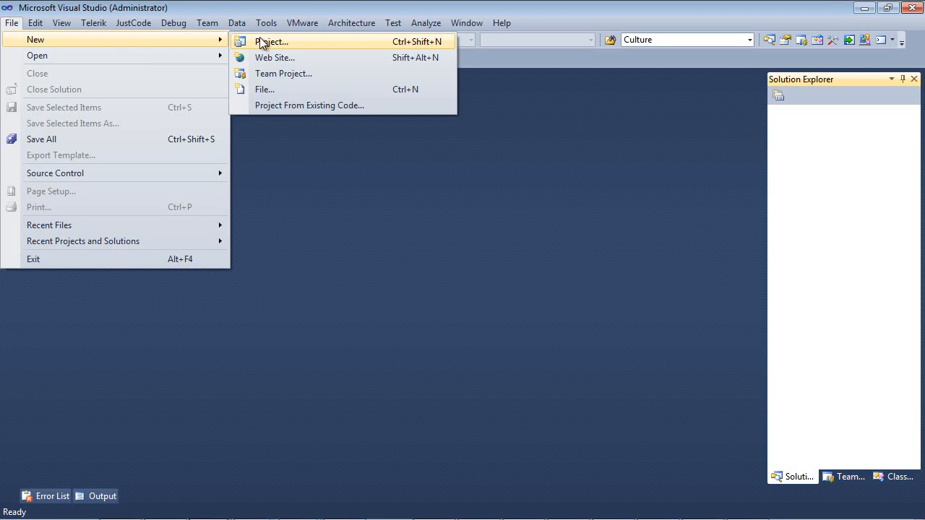
{"action": "left_click", "coordinate": [272, 41]}
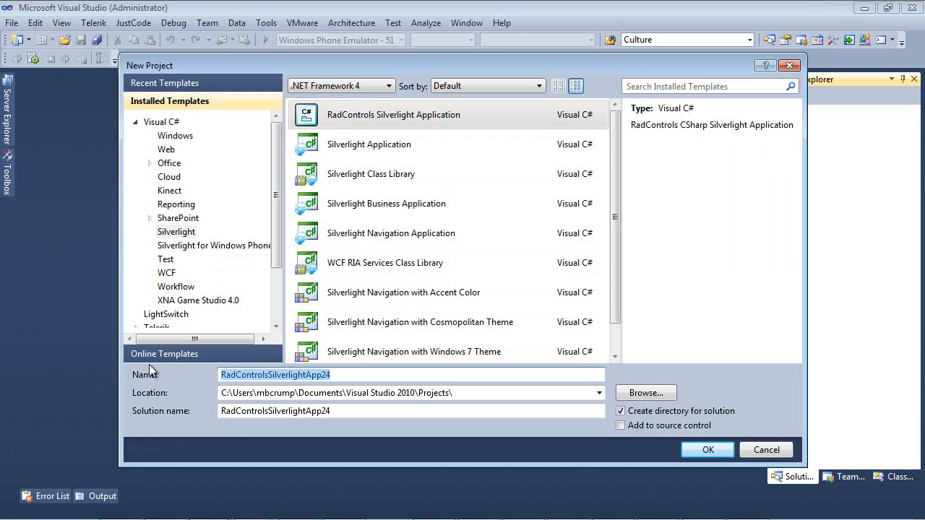
{"action": "type", "text": "TreeViewMVVMCBoxTTv"}
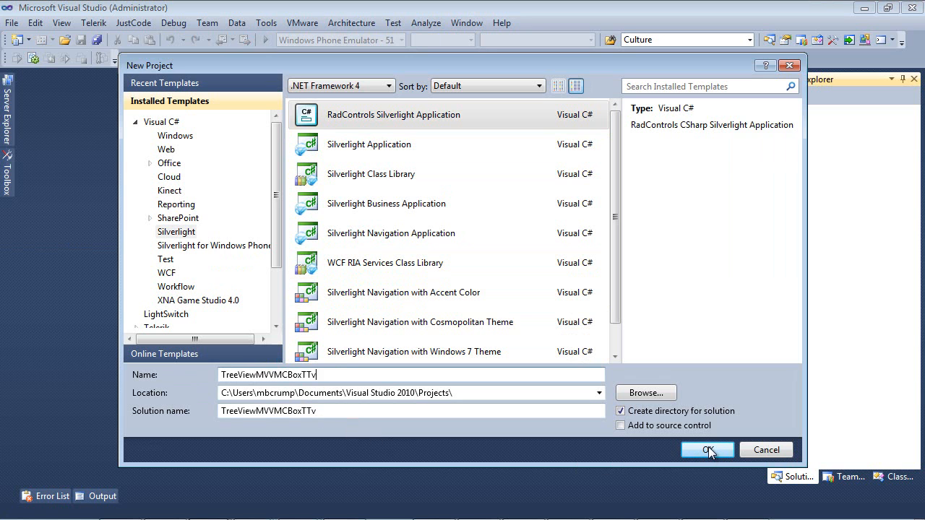
{"action": "left_click", "coordinate": [707, 450]}
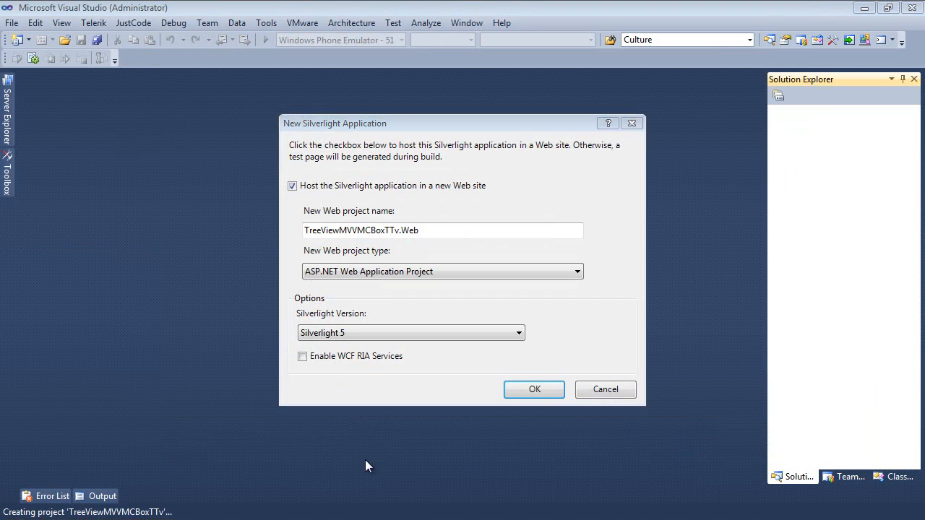
{"action": "mouse_move", "coordinate": [412, 197]}
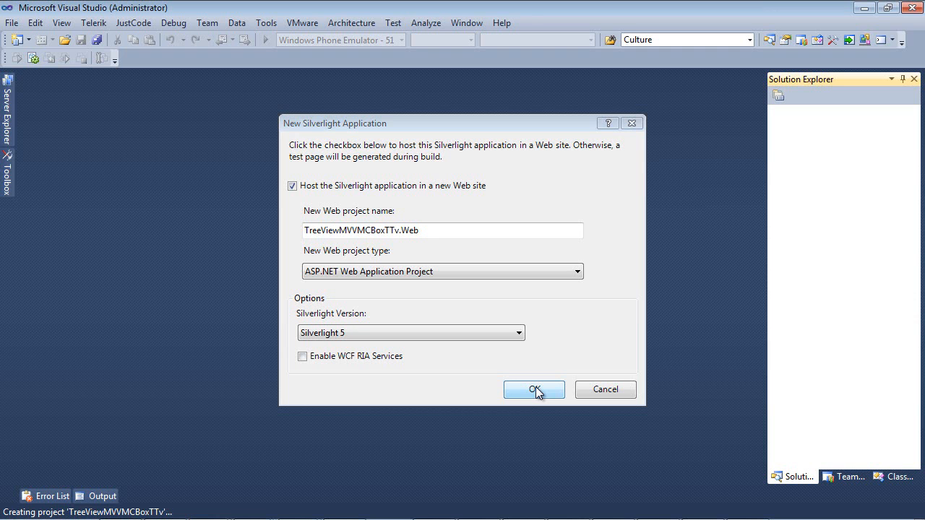
Step: Accept hosting the app in a new web site targeting Silverlight 5
{"action": "left_click", "coordinate": [534, 389]}
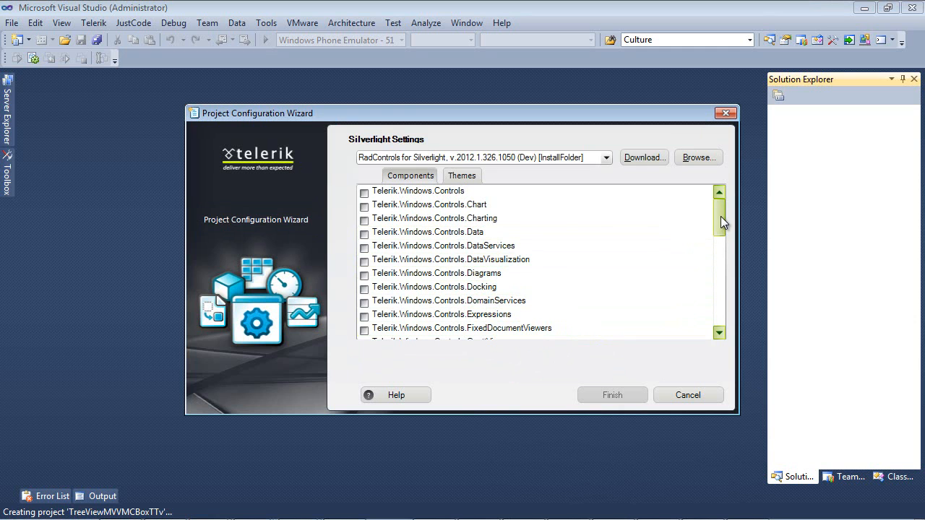
Step: Check Telerik.Windows.Controls.Navigation in the wizard's Components list and finish the setup
{"action": "scroll", "scroll_direction": "down", "scroll_amount": 3}
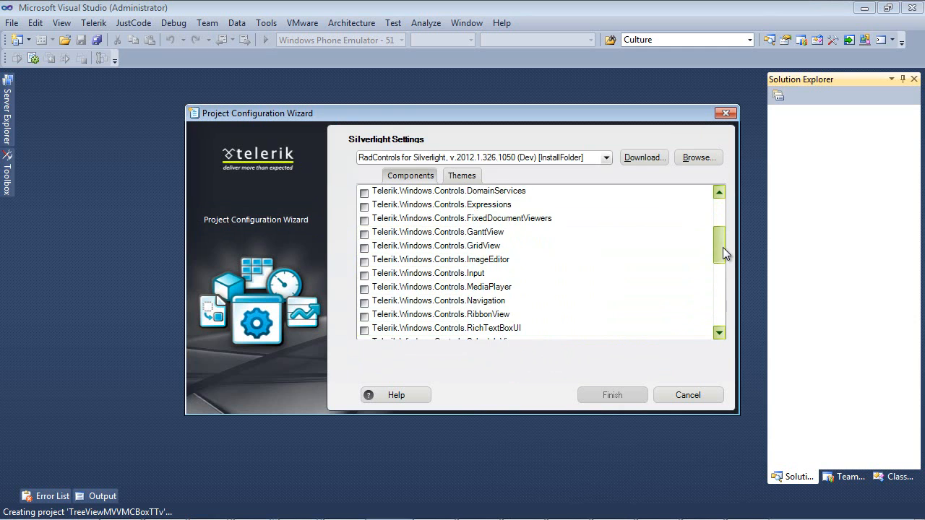
{"action": "scroll", "scroll_direction": "down", "scroll_amount": 3}
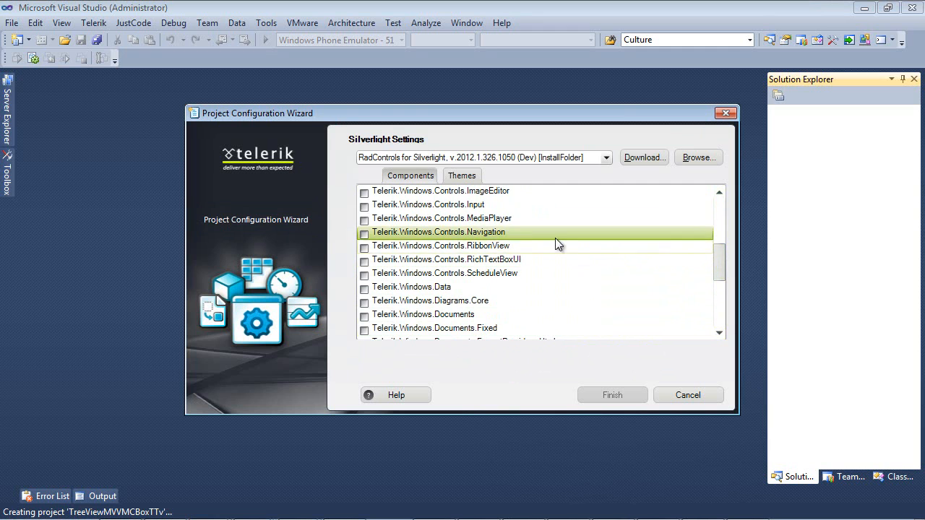
{"action": "left_click", "coordinate": [364, 232]}
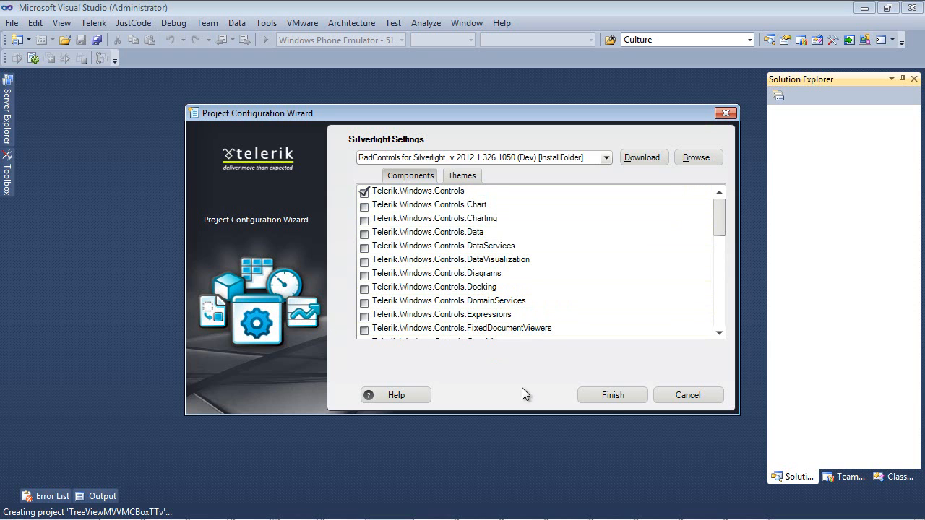
{"action": "left_click", "coordinate": [612, 395]}
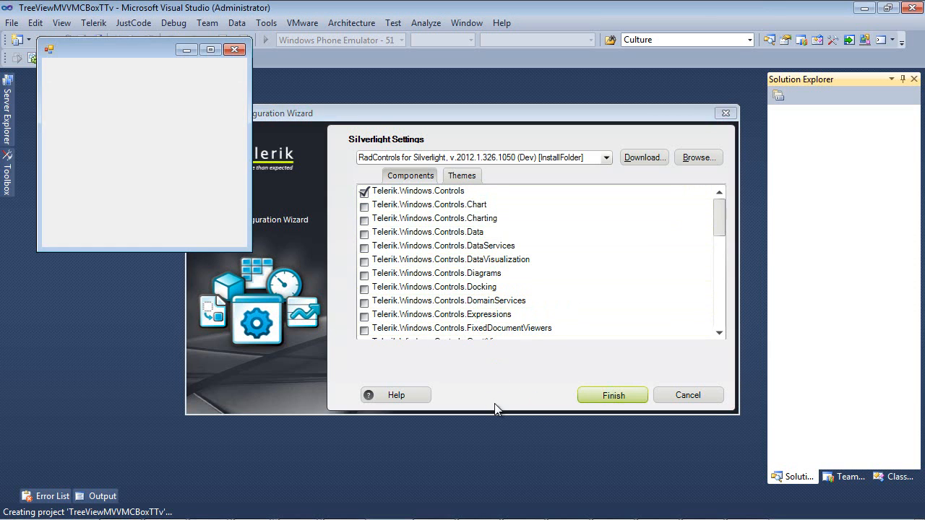
{"action": "left_click", "coordinate": [612, 395]}
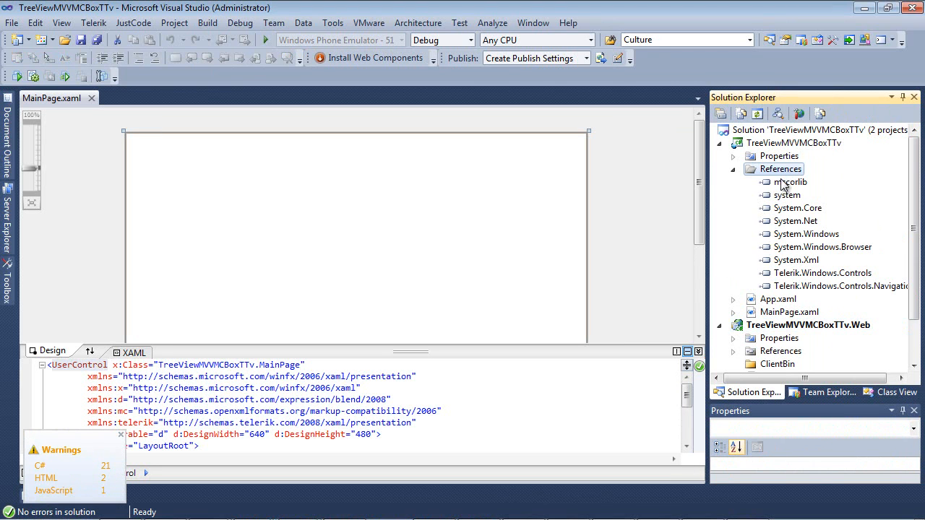
Step: Expand References and select the Telerik.Windows.Controls reference
{"action": "left_click", "coordinate": [823, 272]}
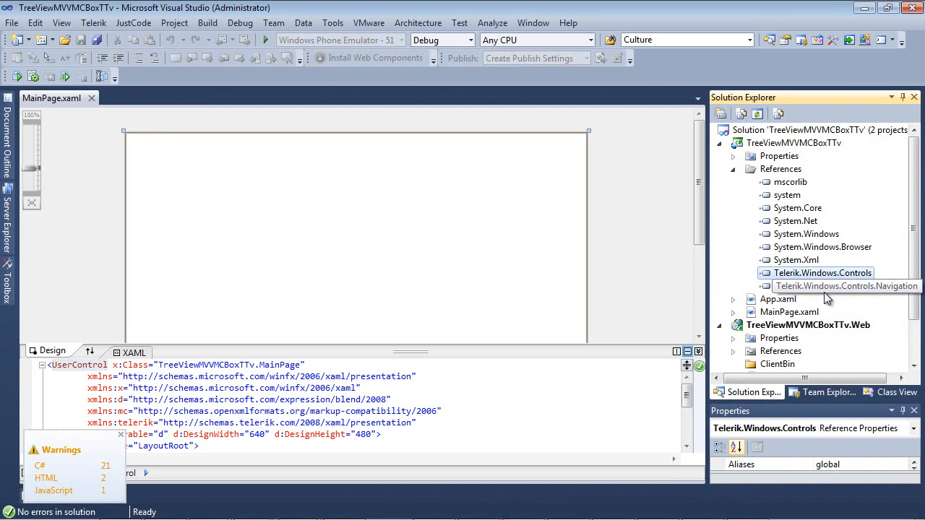
{"action": "left_click", "coordinate": [839, 285]}
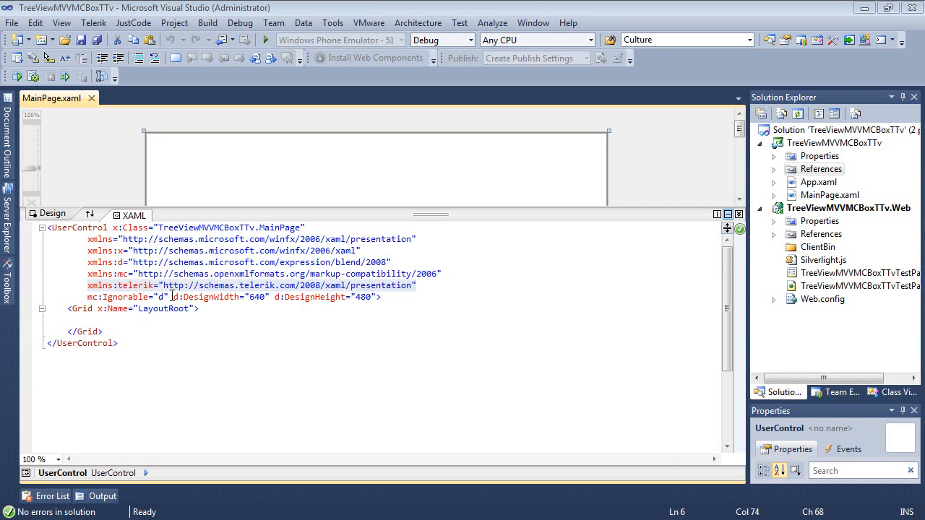
{"action": "mouse_move", "coordinate": [206, 297]}
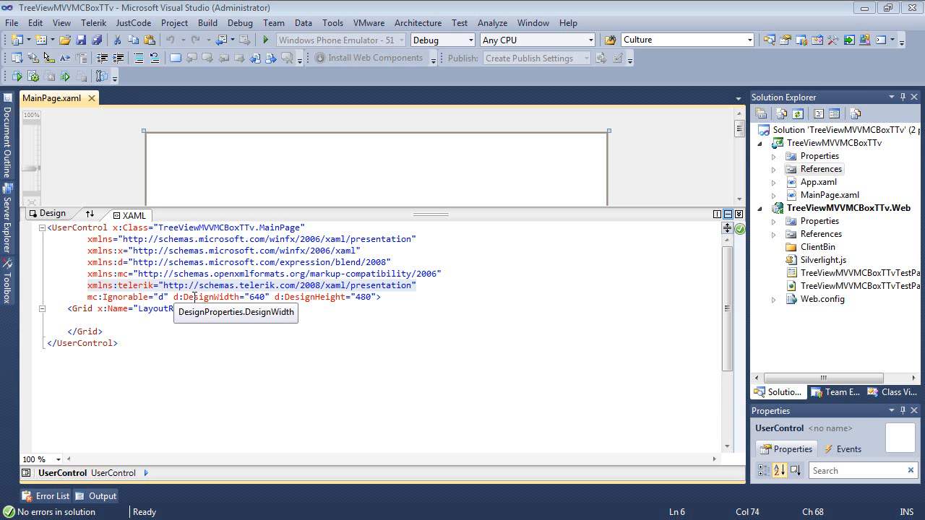
{"action": "mouse_move", "coordinate": [807, 147]}
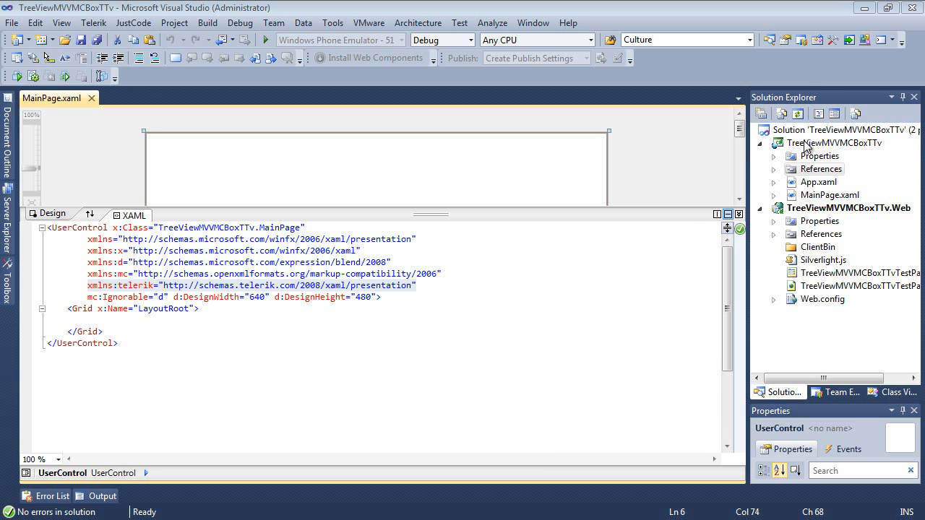
Step: Add a new folder named ViewModels to the Silverlight project
{"action": "right_click", "coordinate": [835, 143]}
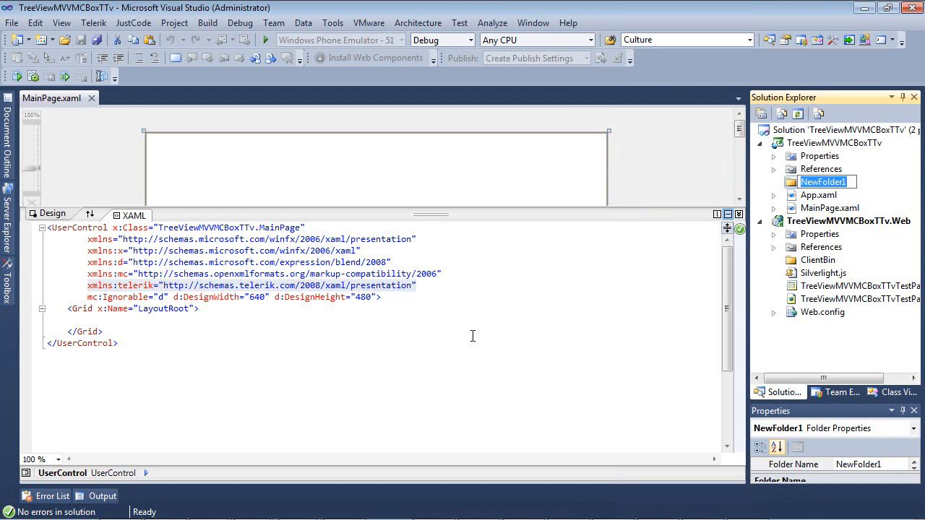
{"action": "type", "text": "View"}
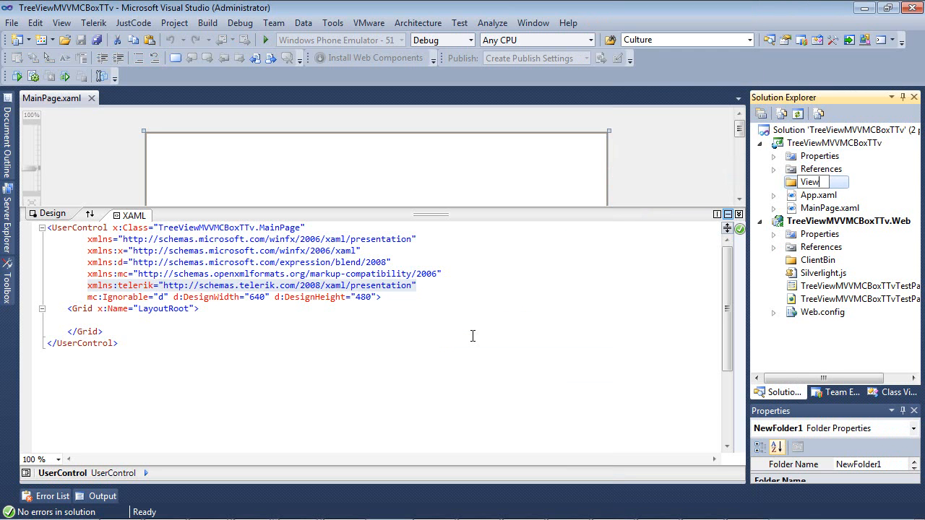
{"action": "type", "text": "ViewModels"}
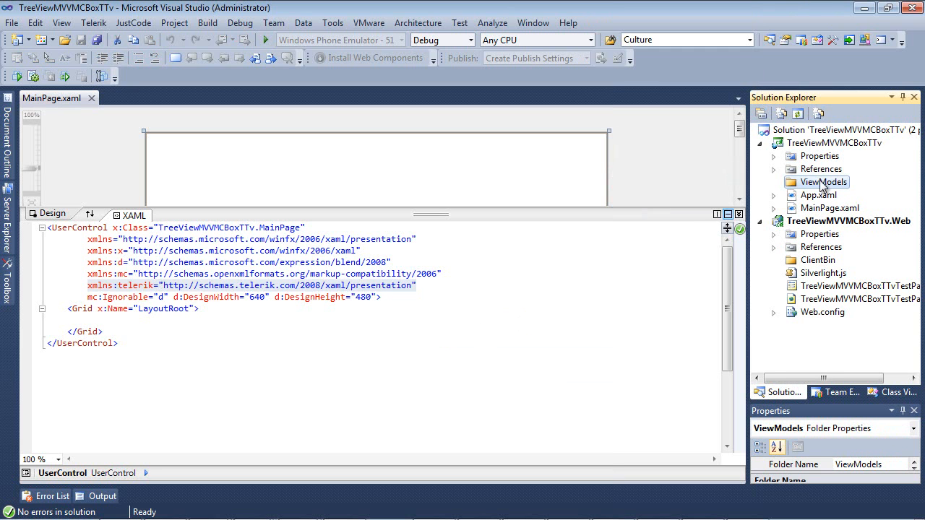
Step: Add a MainViewModel class to the ViewModels folder
{"action": "right_click", "coordinate": [826, 182]}
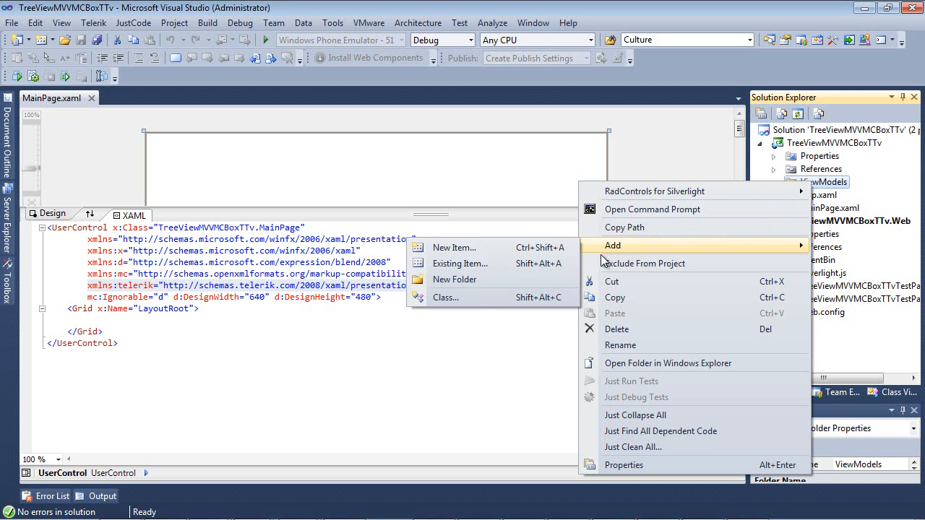
{"action": "left_click", "coordinate": [454, 247]}
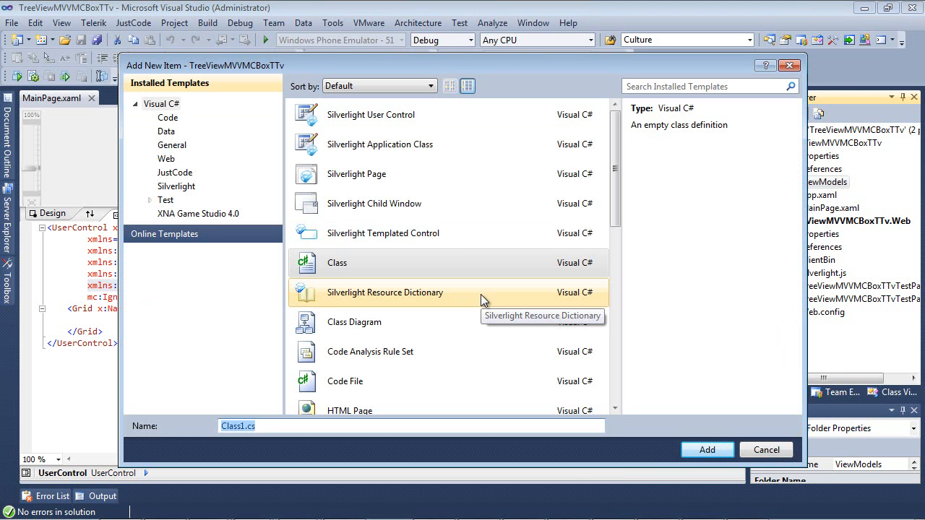
{"action": "type", "text": "MainViewMod"}
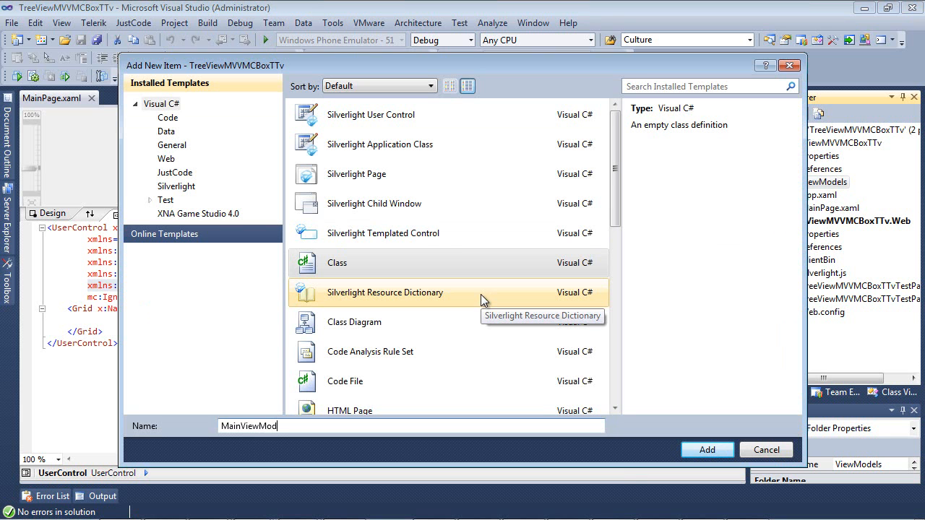
{"action": "left_click", "coordinate": [707, 450]}
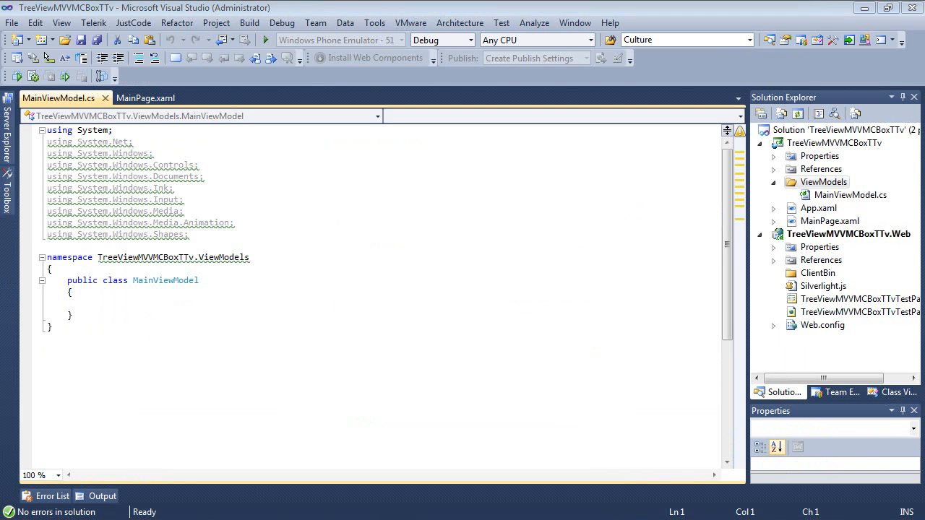
{"action": "mouse_move", "coordinate": [806, 161]}
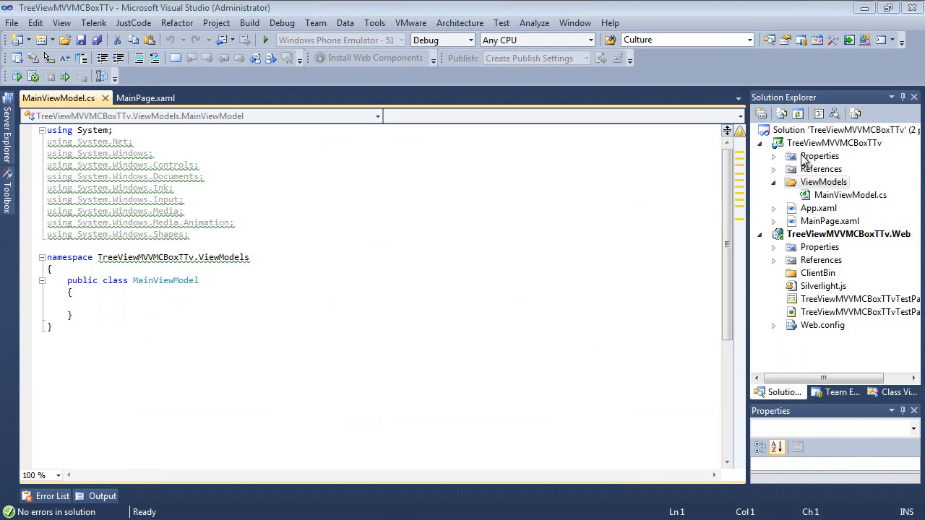
Step: Add a Category class file to the ViewModels folder
{"action": "right_click", "coordinate": [824, 181]}
{"action": "type", "text": "C"}
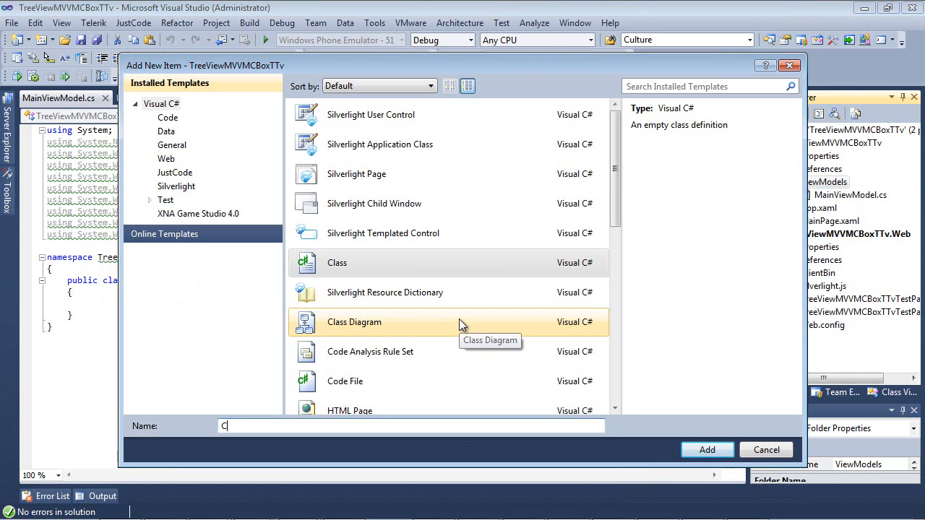
{"action": "type", "text": "ategory"}
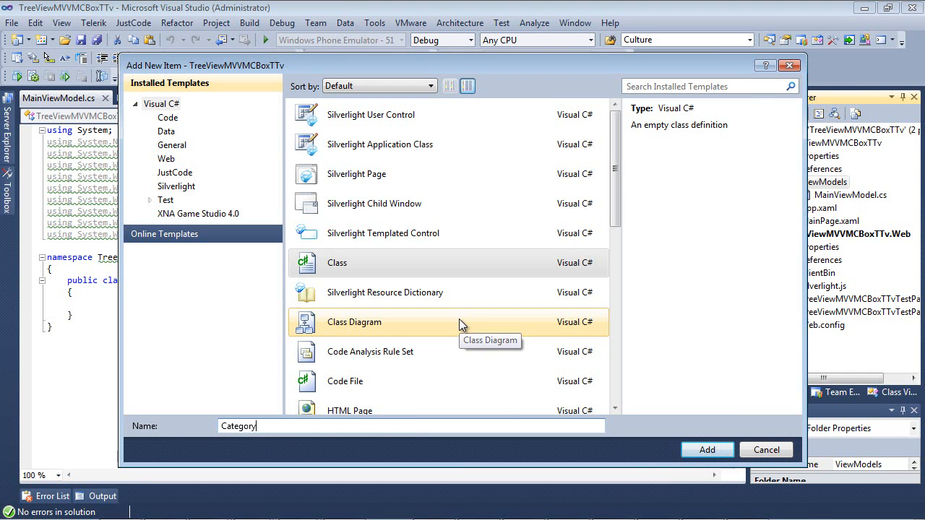
{"action": "left_click", "coordinate": [707, 450]}
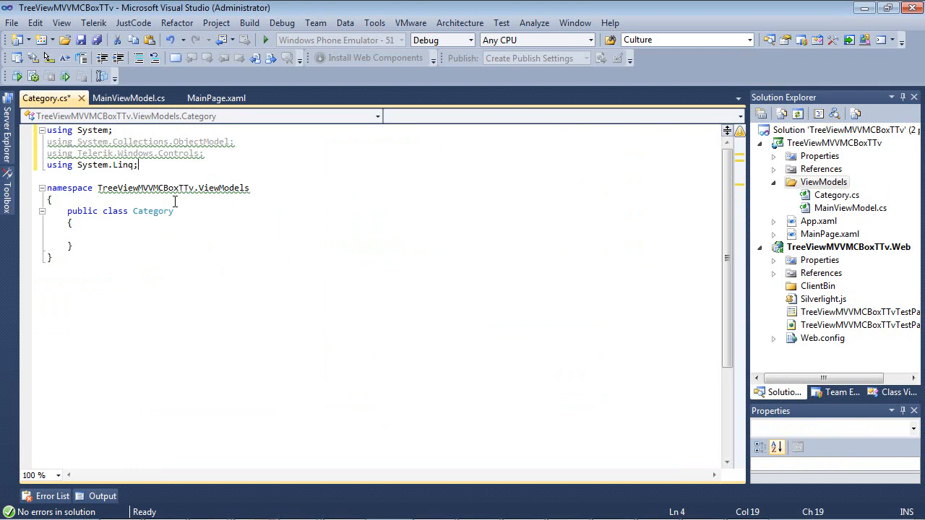
{"action": "mouse_move", "coordinate": [257, 144]}
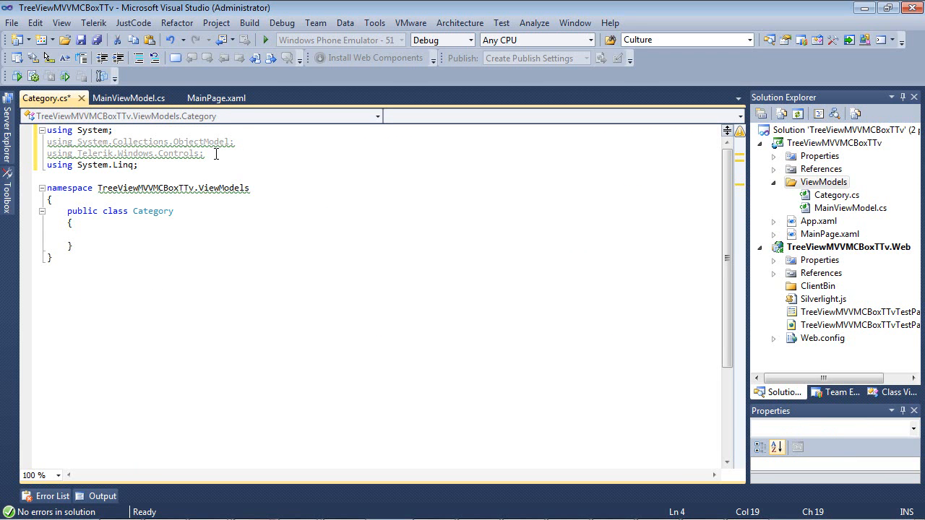
{"action": "mouse_move", "coordinate": [150, 168]}
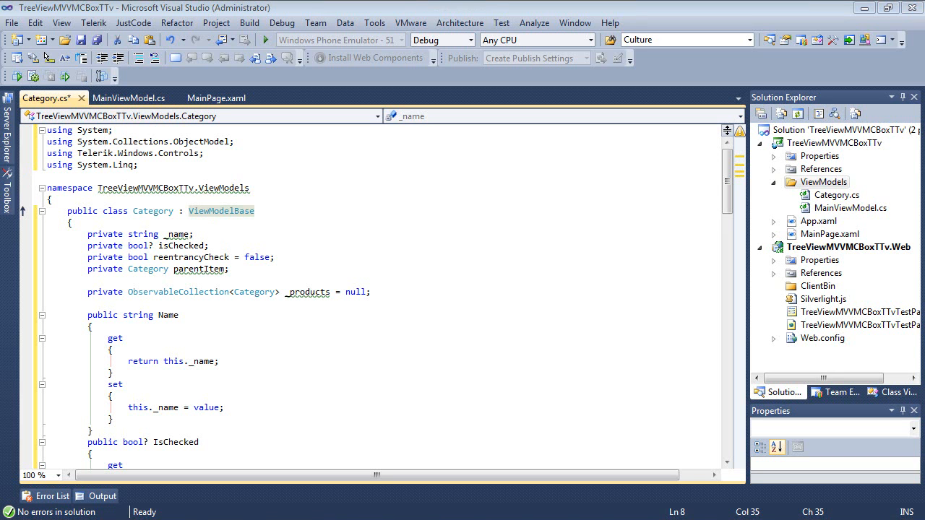
{"action": "mouse_move", "coordinate": [239, 271]}
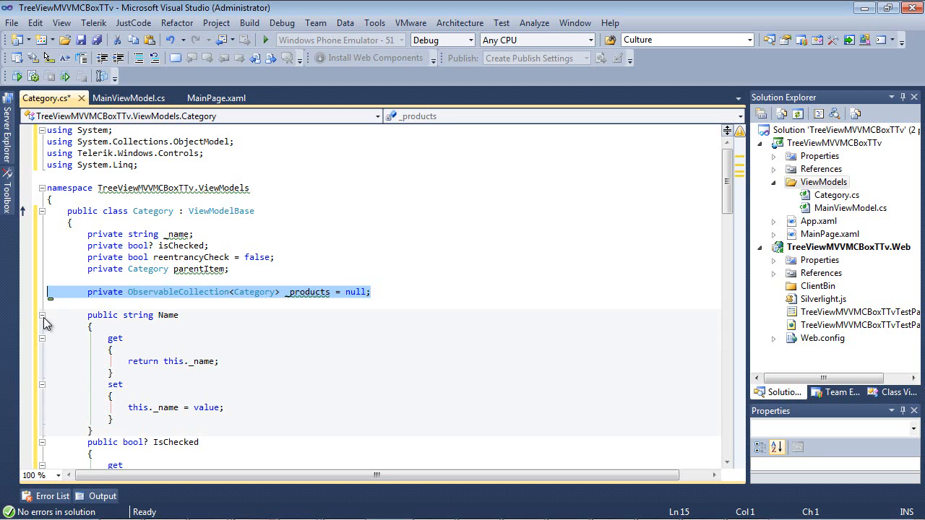
{"action": "mouse_move", "coordinate": [45, 323]}
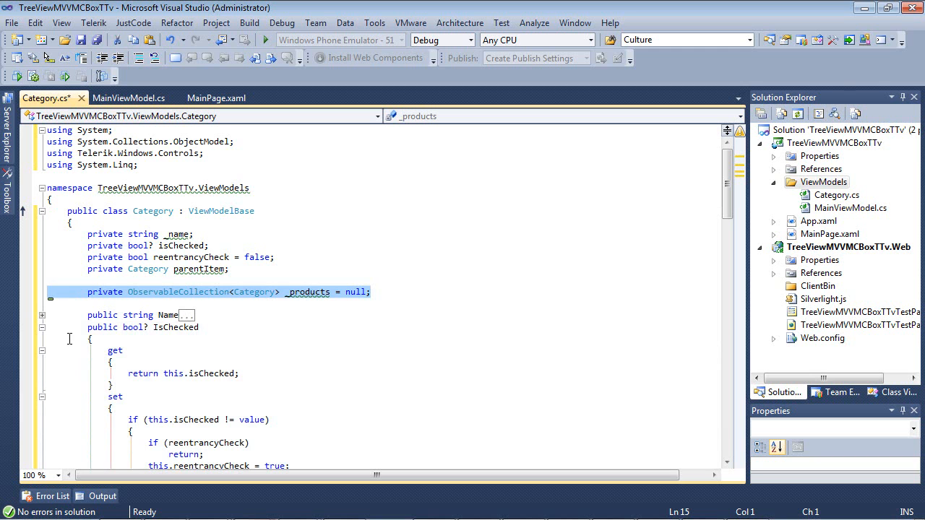
Step: Collapse the Name and IsChecked properties and select the Products property name
{"action": "scroll", "scroll_direction": "down", "scroll_amount": 3}
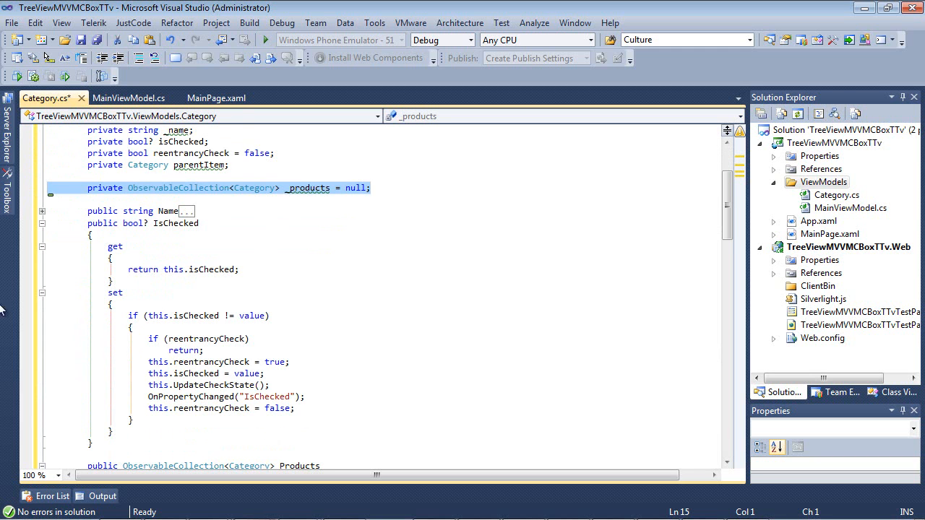
{"action": "left_click", "coordinate": [175, 222]}
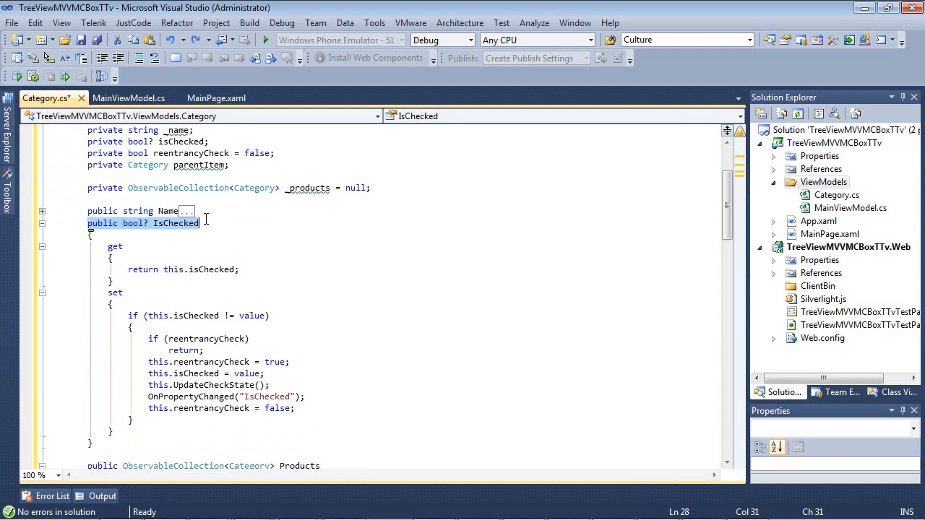
{"action": "mouse_move", "coordinate": [234, 245]}
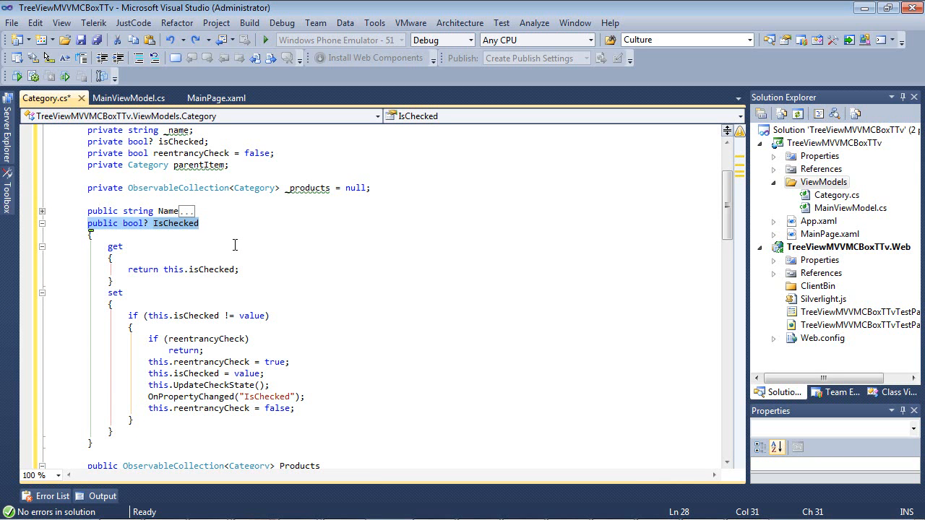
{"action": "mouse_move", "coordinate": [188, 336]}
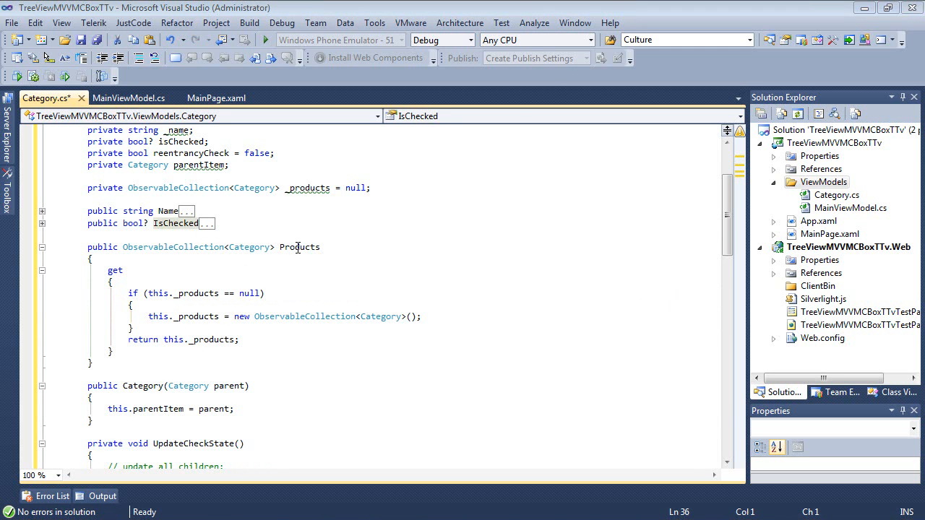
{"action": "double_click", "coordinate": [298, 247]}
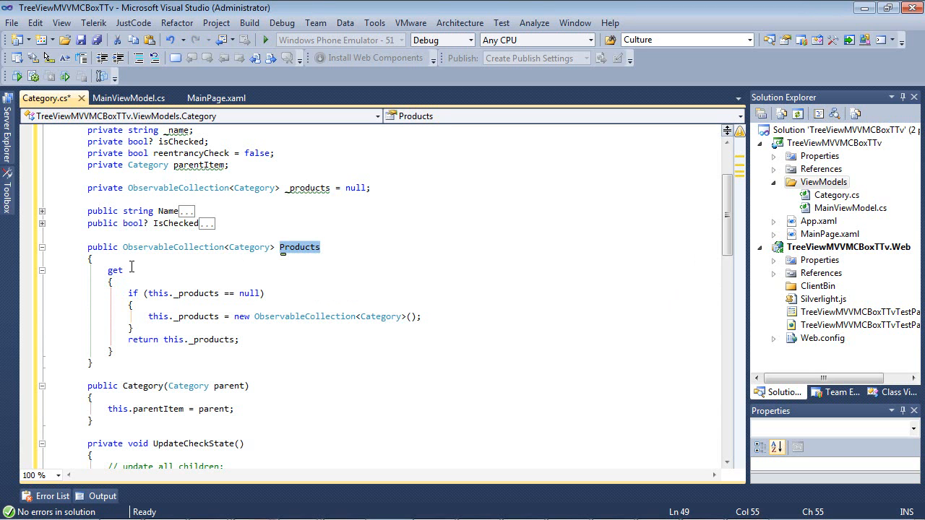
{"action": "mouse_move", "coordinate": [218, 275]}
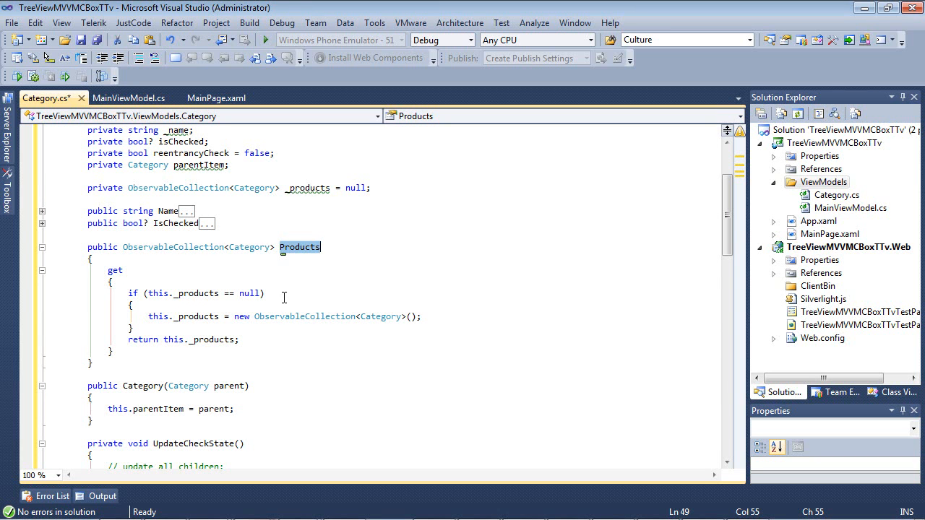
{"action": "mouse_move", "coordinate": [430, 320]}
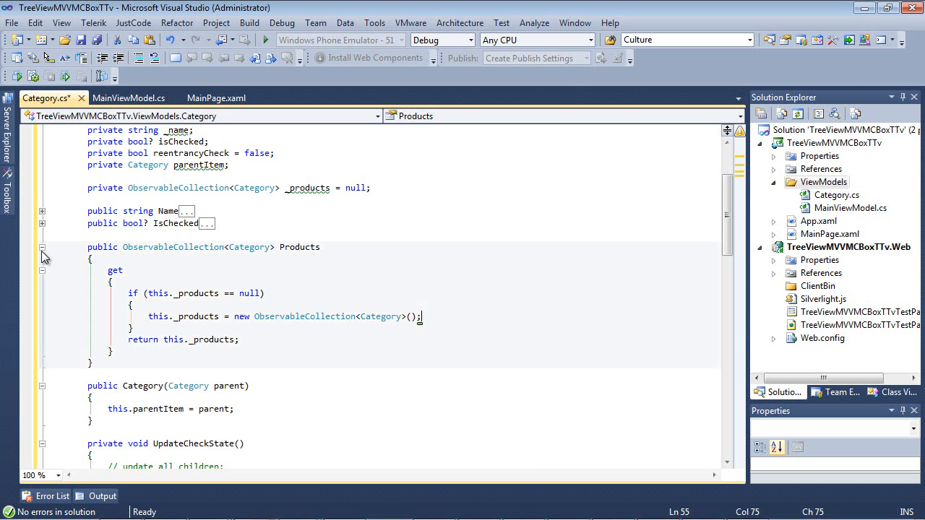
Step: Collapse Products and the remaining members down through UpdateChildrenCheckState and DetermineCheckState
{"action": "left_click", "coordinate": [42, 247]}
{"action": "type", "text": "//update parent item"}
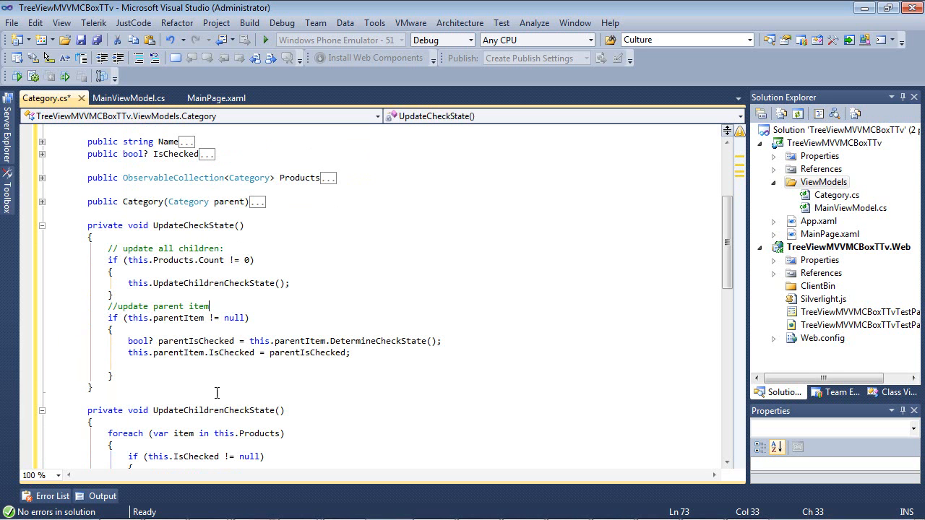
{"action": "mouse_move", "coordinate": [57, 235]}
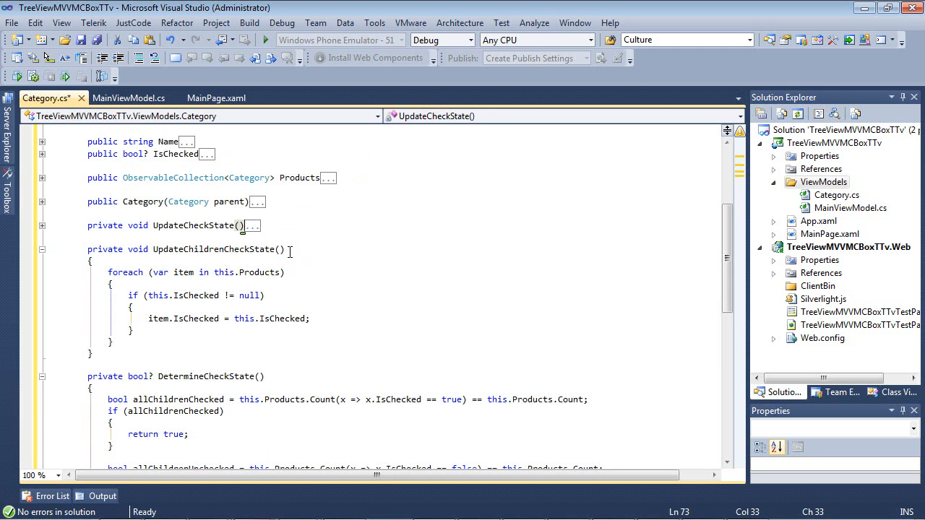
{"action": "left_click", "coordinate": [286, 249]}
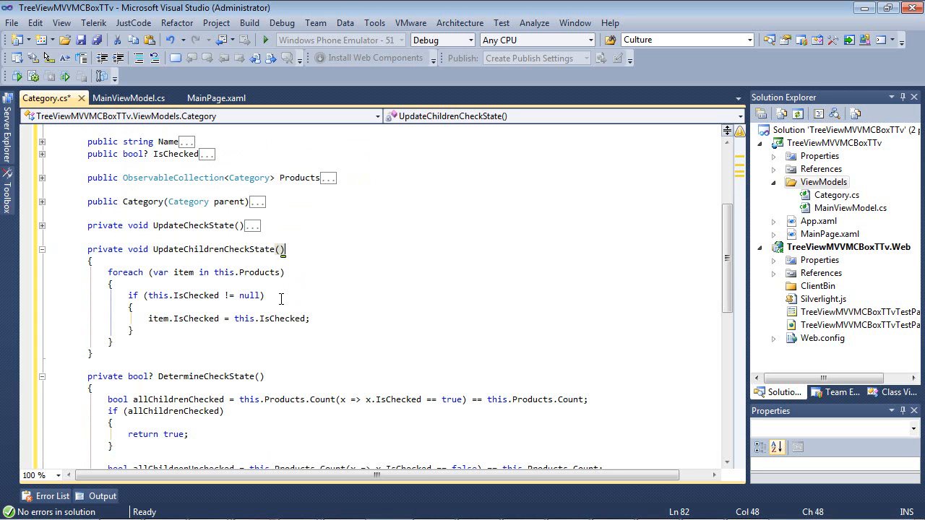
{"action": "mouse_move", "coordinate": [275, 297]}
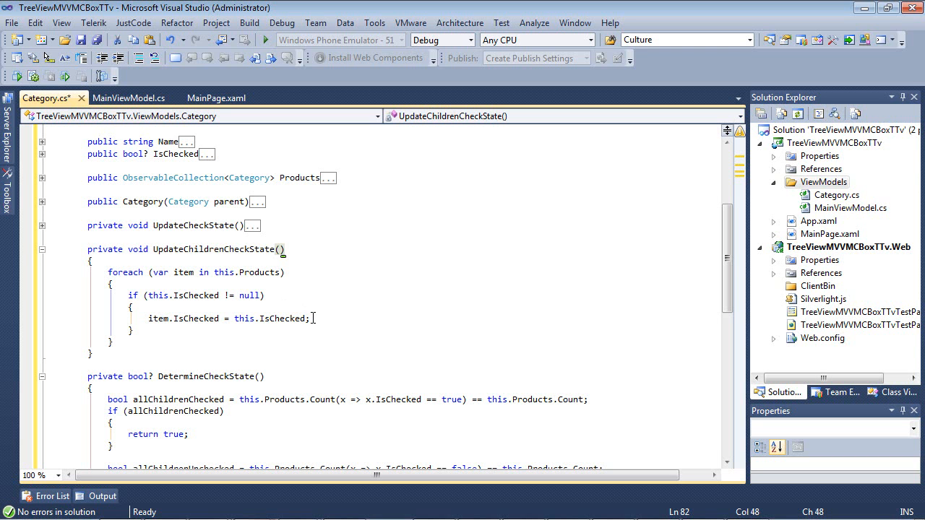
{"action": "mouse_move", "coordinate": [315, 319]}
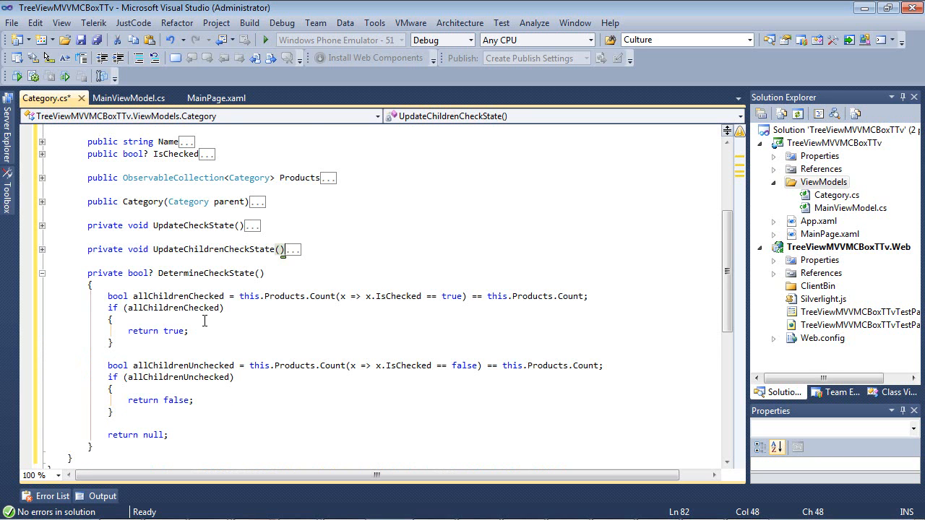
{"action": "scroll", "scroll_direction": "down", "scroll_amount": 3}
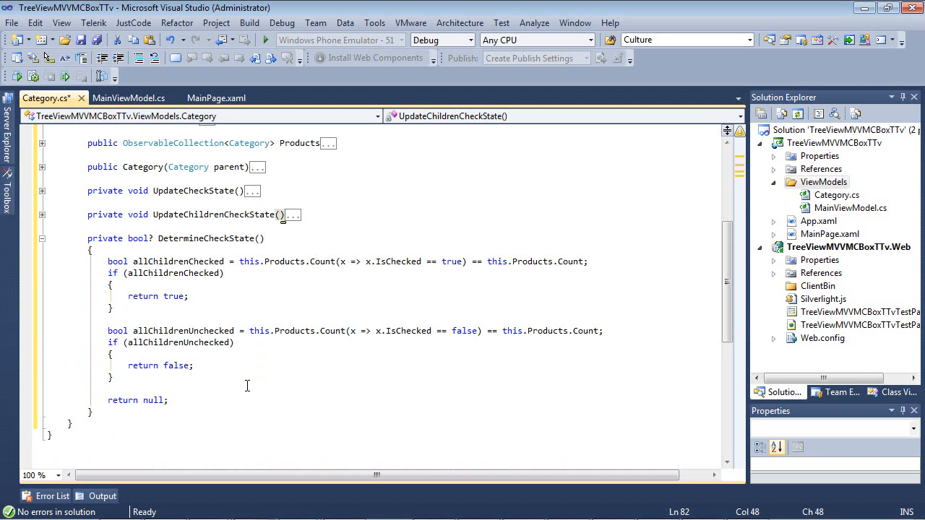
{"action": "mouse_move", "coordinate": [257, 400]}
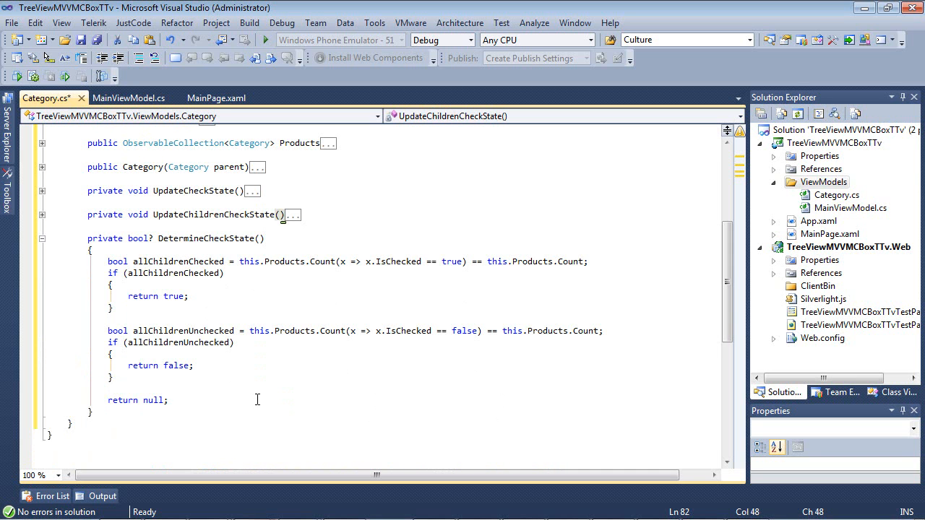
{"action": "mouse_move", "coordinate": [230, 421]}
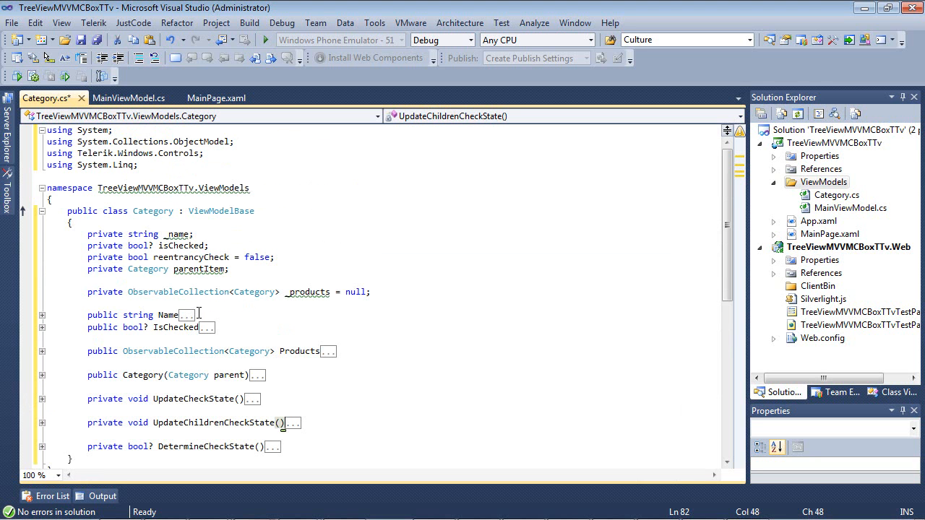
{"action": "mouse_move", "coordinate": [806, 225]}
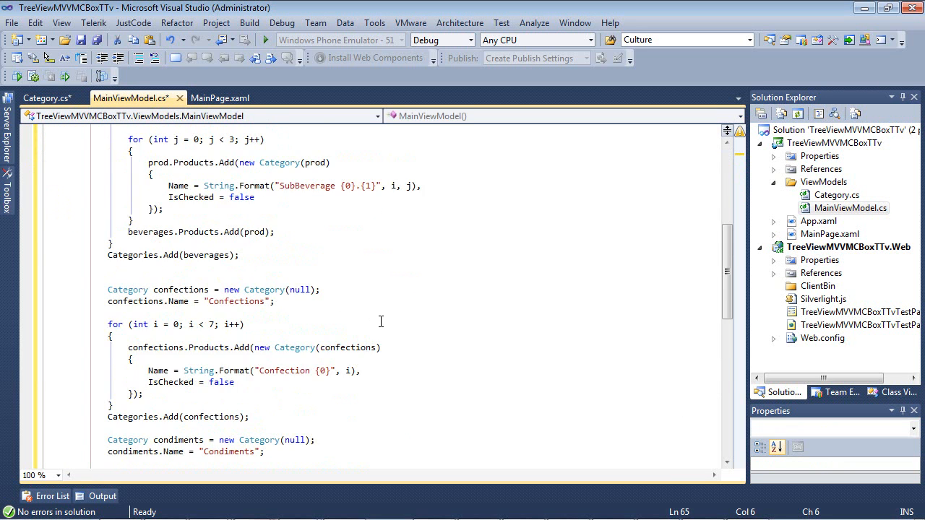
Step: Select the Categories property, then select the Condiments category-building code
{"action": "scroll", "scroll_direction": "up", "scroll_amount": 3}
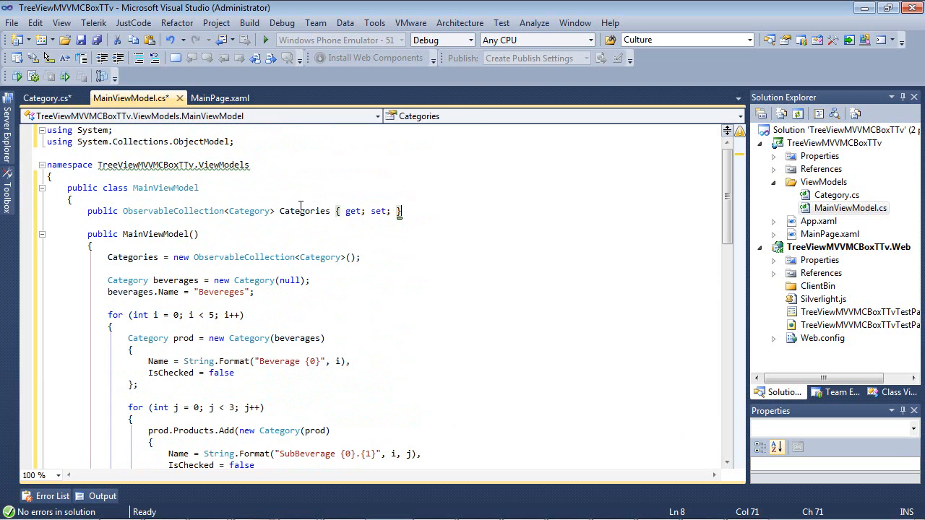
{"action": "double_click", "coordinate": [304, 210]}
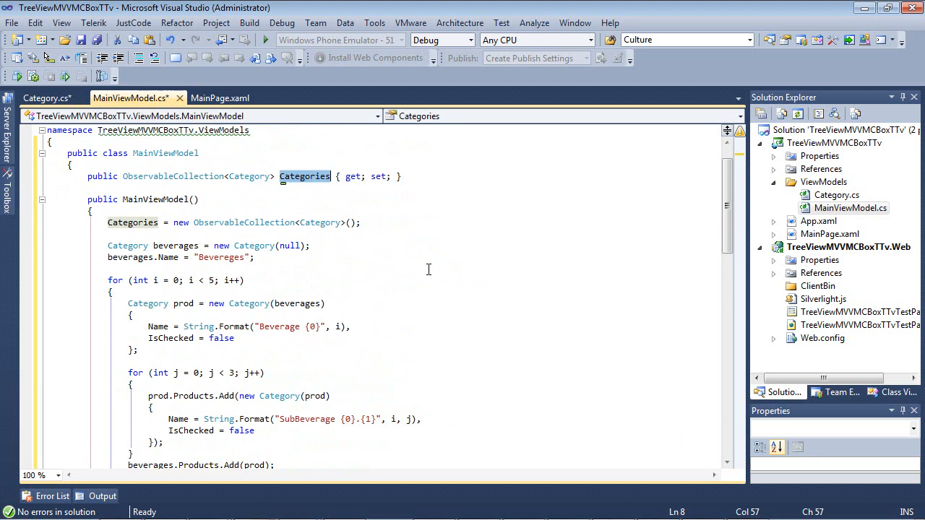
{"action": "scroll", "scroll_direction": "down", "scroll_amount": 3}
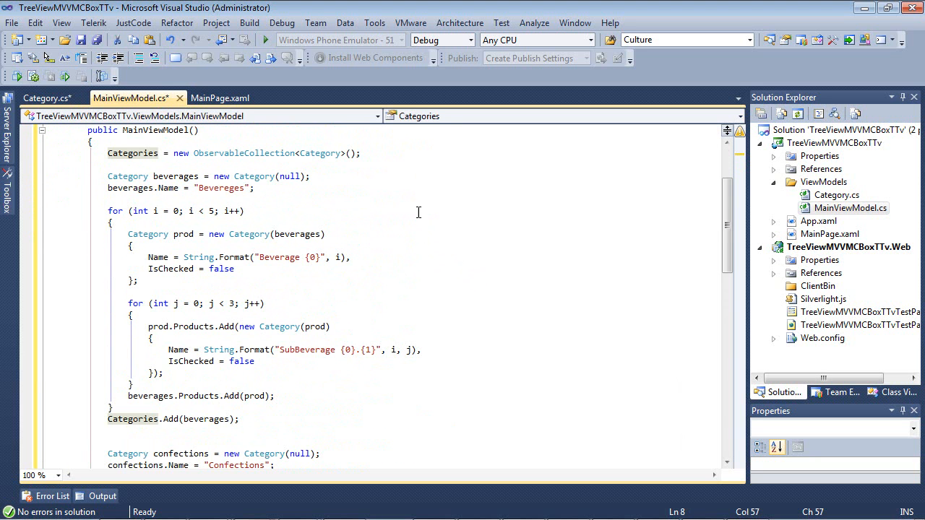
{"action": "mouse_move", "coordinate": [352, 188]}
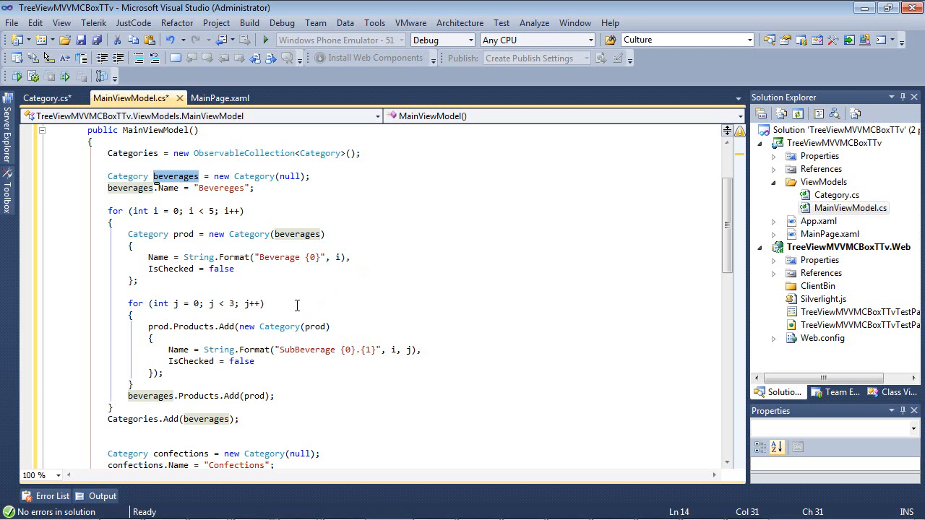
{"action": "mouse_move", "coordinate": [277, 304]}
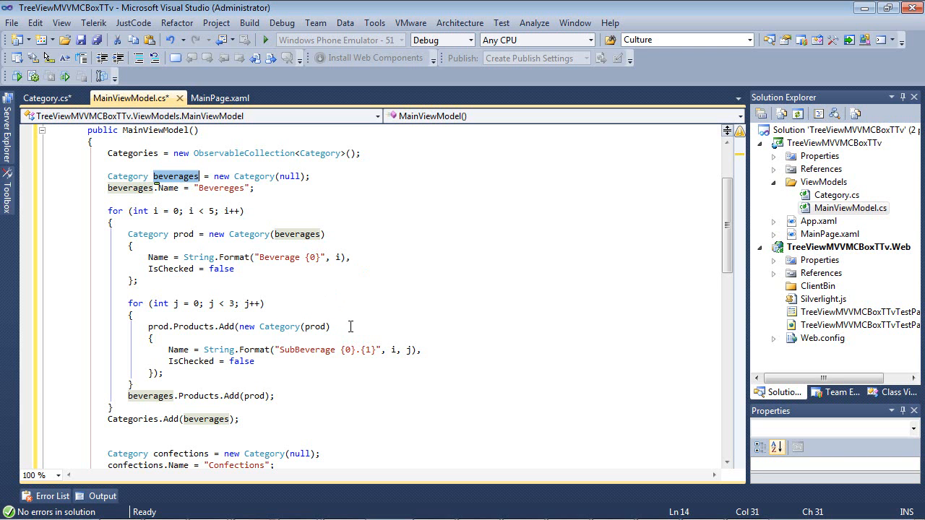
{"action": "mouse_move", "coordinate": [340, 328]}
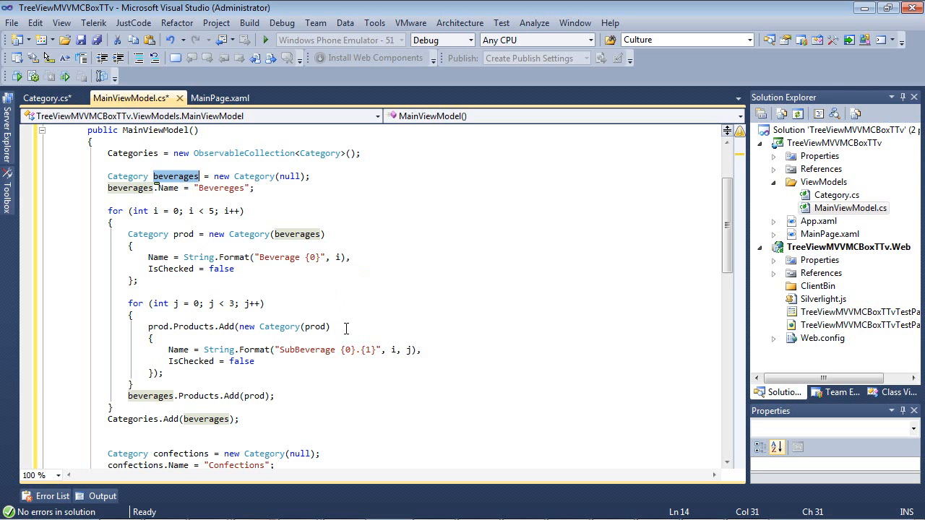
{"action": "mouse_move", "coordinate": [292, 349]}
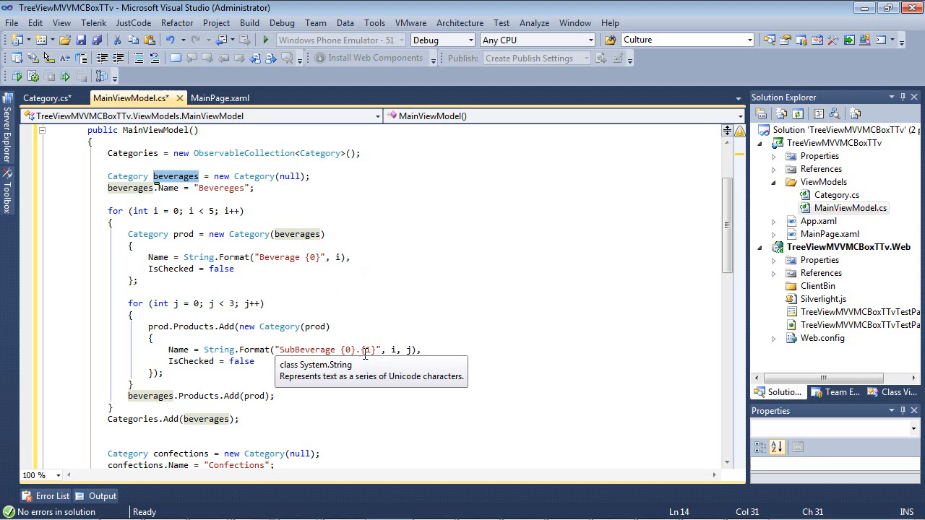
{"action": "mouse_move", "coordinate": [194, 362]}
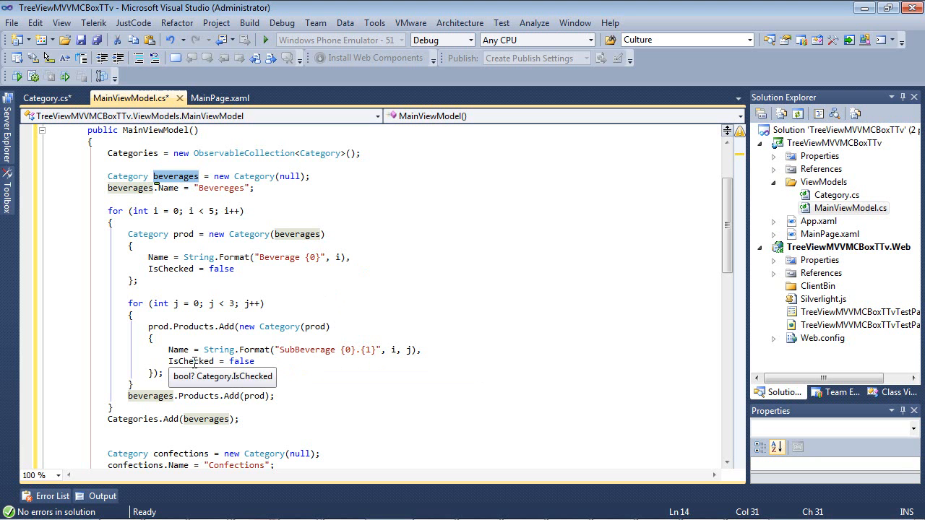
{"action": "scroll", "scroll_direction": "down", "scroll_amount": 3}
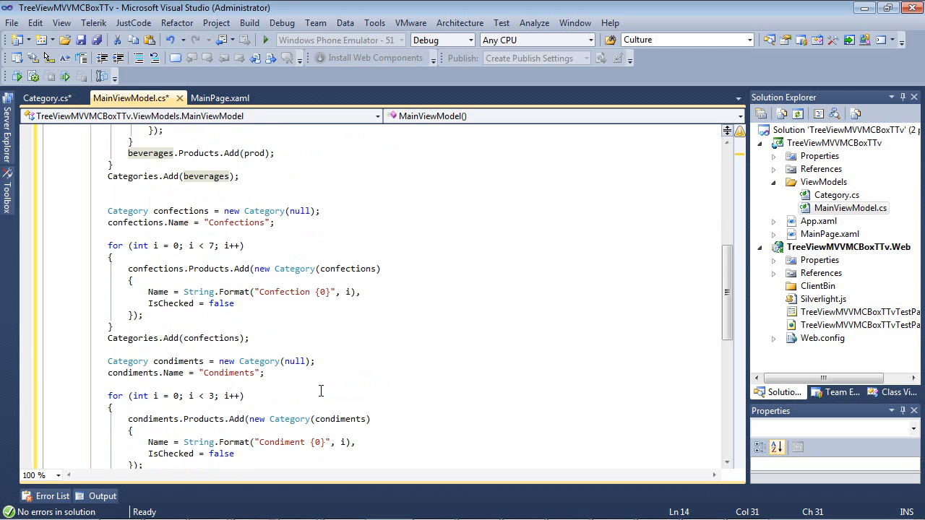
{"action": "scroll", "scroll_direction": "down", "scroll_amount": 3}
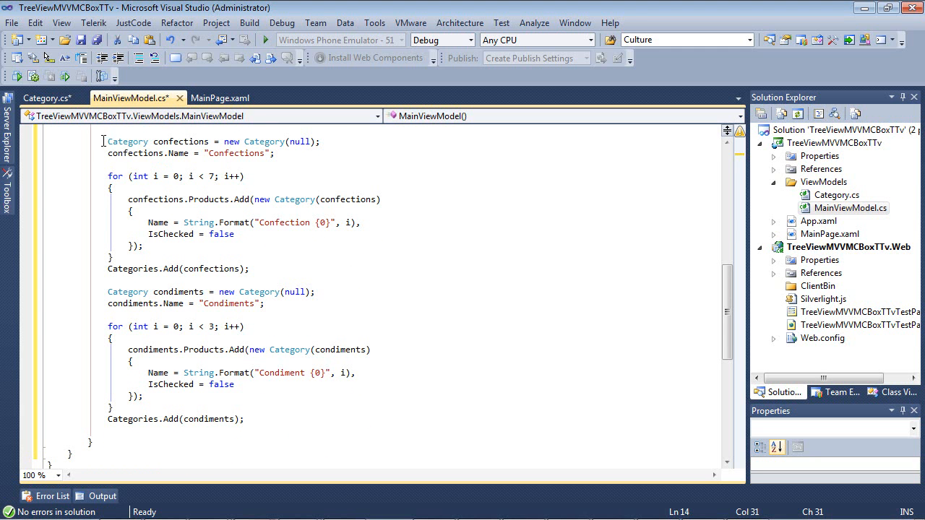
{"action": "left_click_drag", "start_coordinate": [103, 141], "coordinate": [251, 268]}
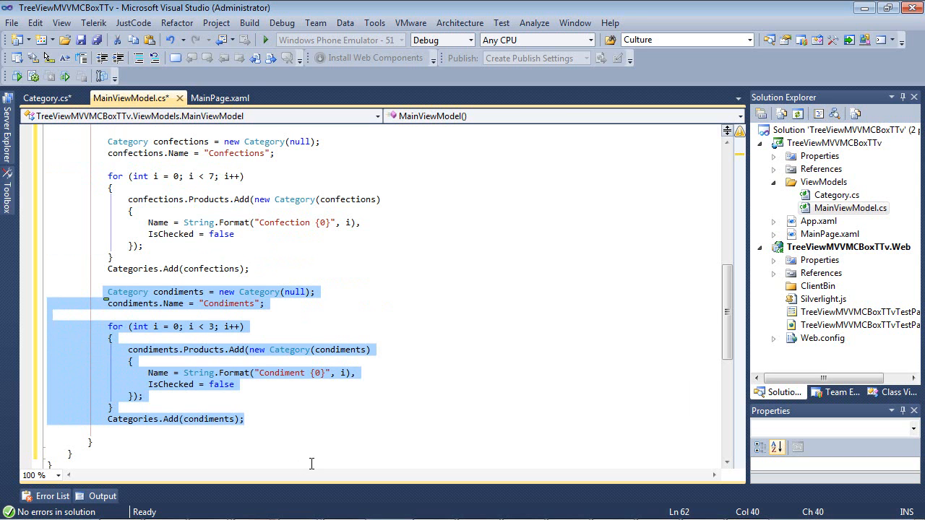
{"action": "mouse_move", "coordinate": [296, 449]}
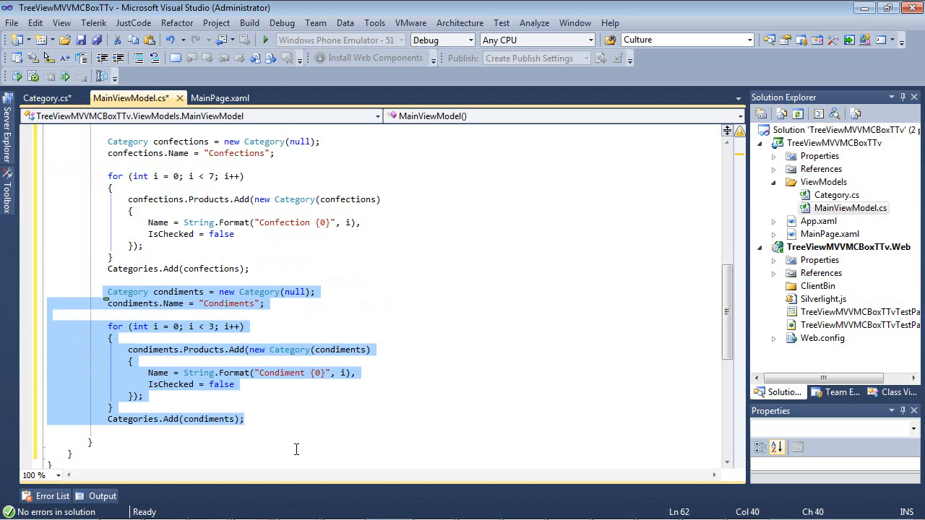
{"action": "mouse_move", "coordinate": [413, 412]}
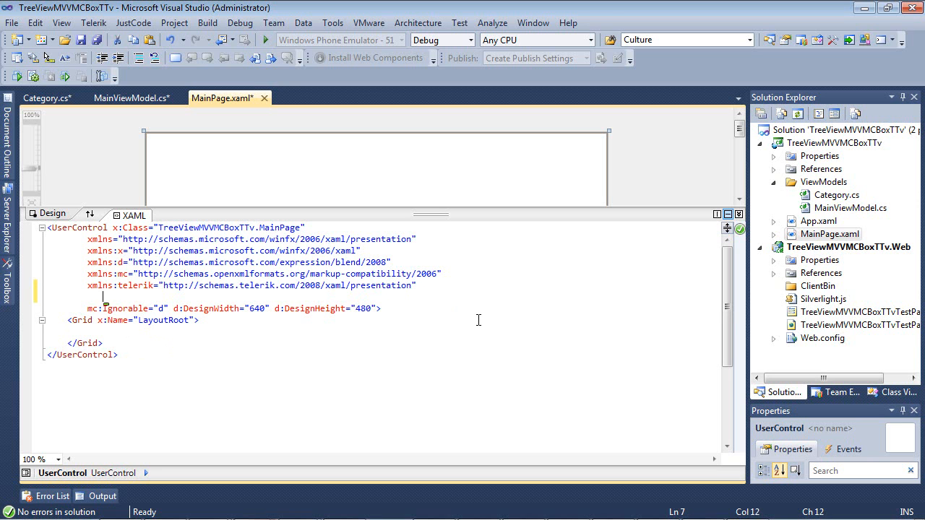
Step: Add the xmlns namespace declarations and place the cursor inside the LayoutRoot grid
{"action": "type", "text": "xml"}
{"action": "type", "text": "<UserControl.DataContext>"}
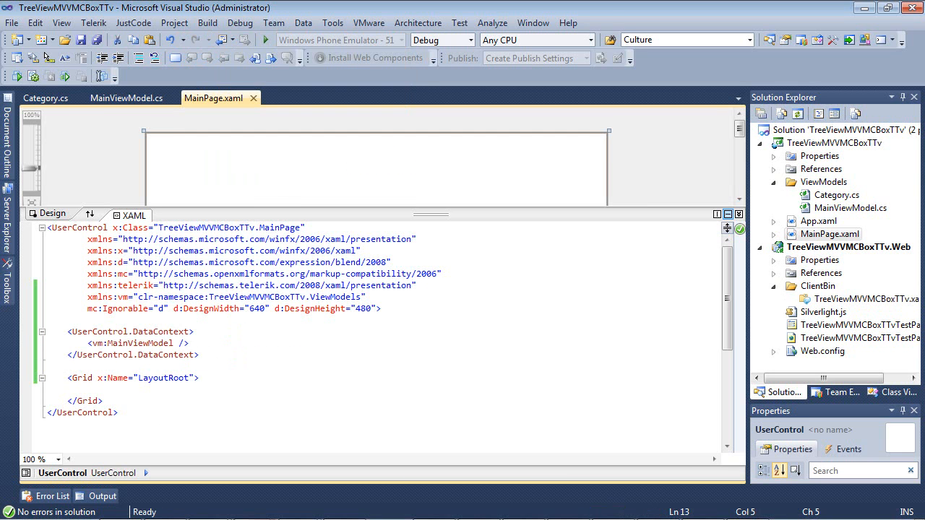
{"action": "left_click", "coordinate": [76, 367]}
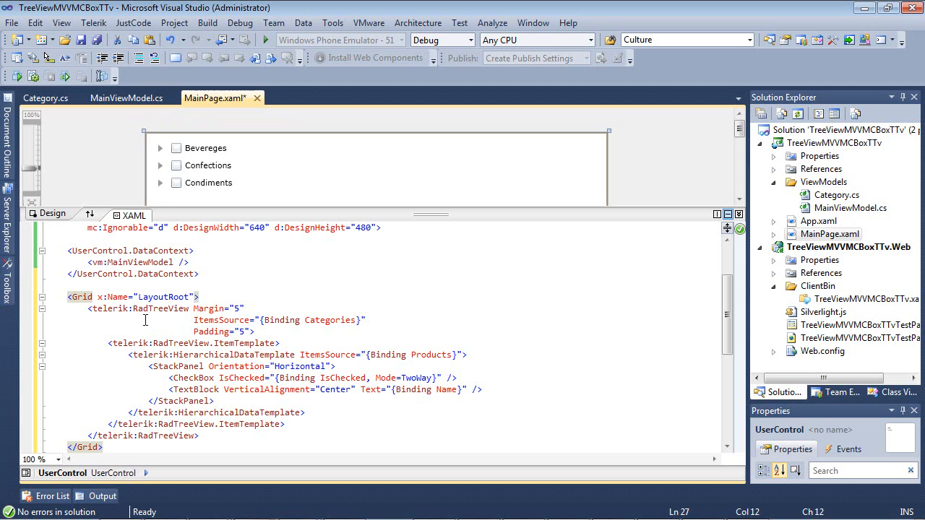
Step: Review the RadTreeView markup and its ItemsSource binding to Categories
{"action": "left_click", "coordinate": [145, 308]}
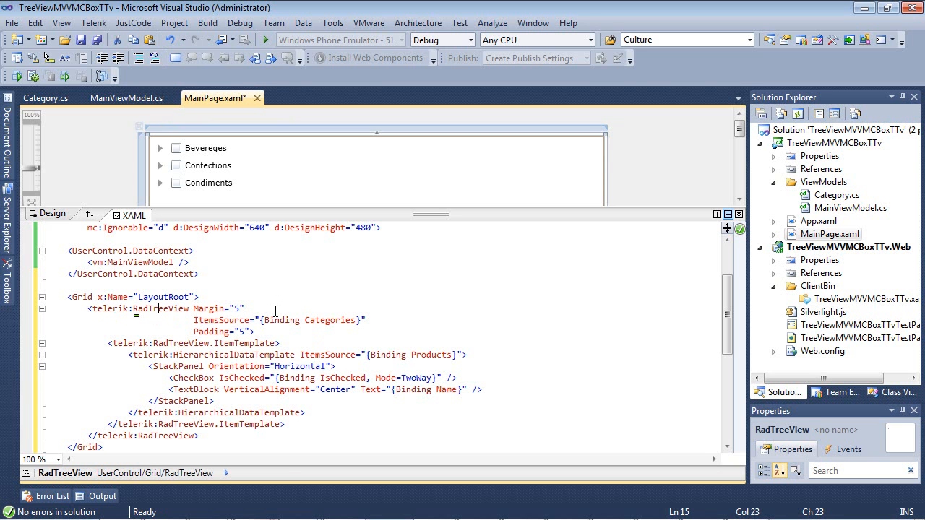
{"action": "left_click", "coordinate": [346, 314]}
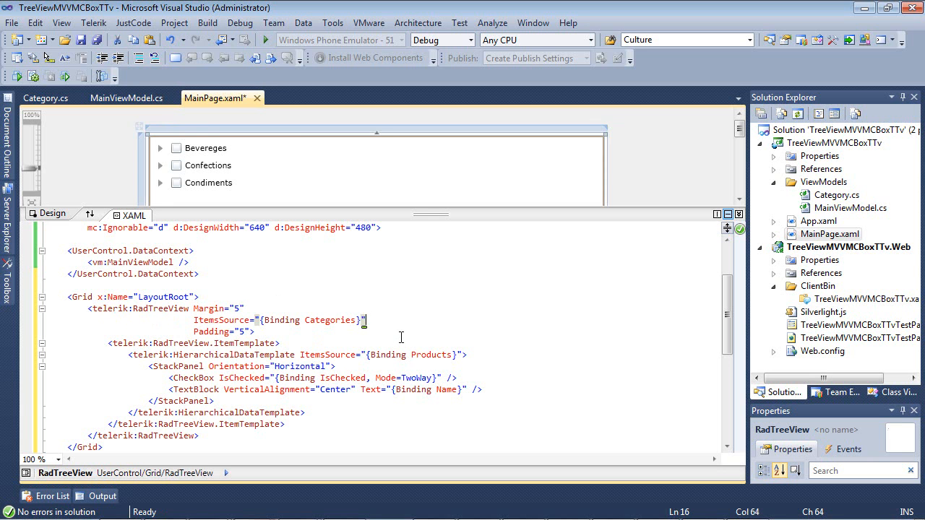
{"action": "mouse_move", "coordinate": [357, 337]}
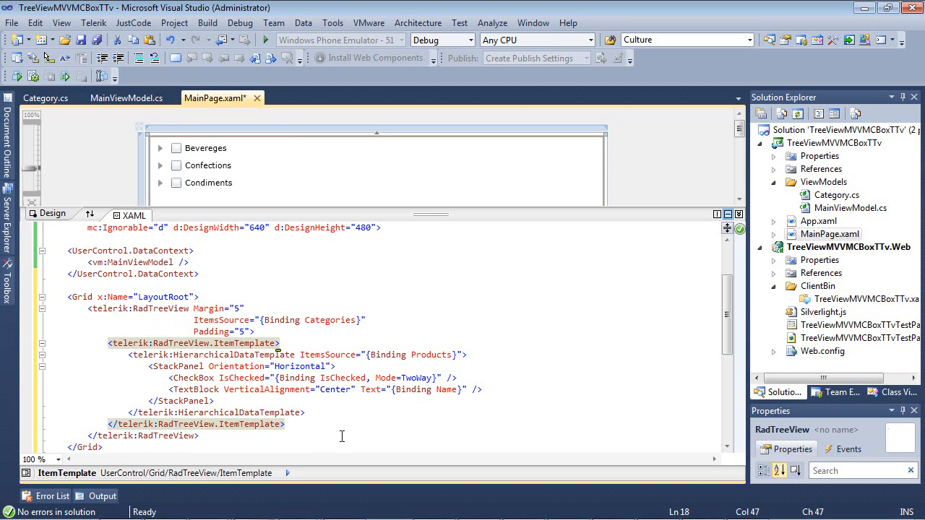
{"action": "mouse_move", "coordinate": [236, 369]}
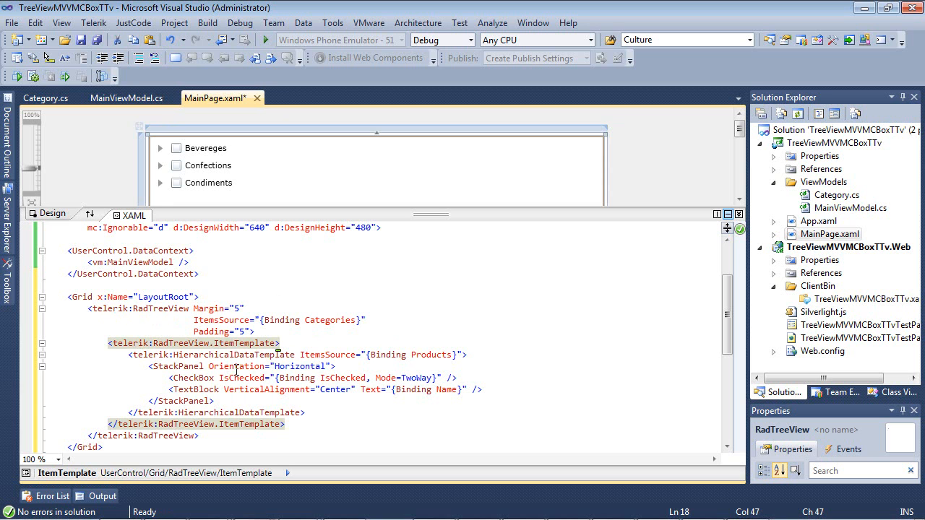
{"action": "mouse_move", "coordinate": [329, 355]}
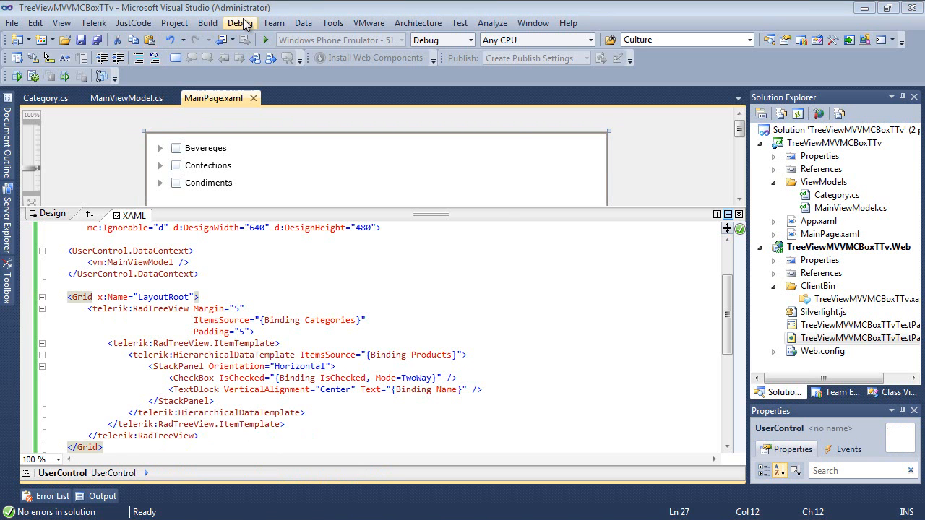
Step: Run the app in the browser, expand Bevereges and tick Beverage 0, 1 and 3
{"action": "left_click", "coordinate": [239, 22]}
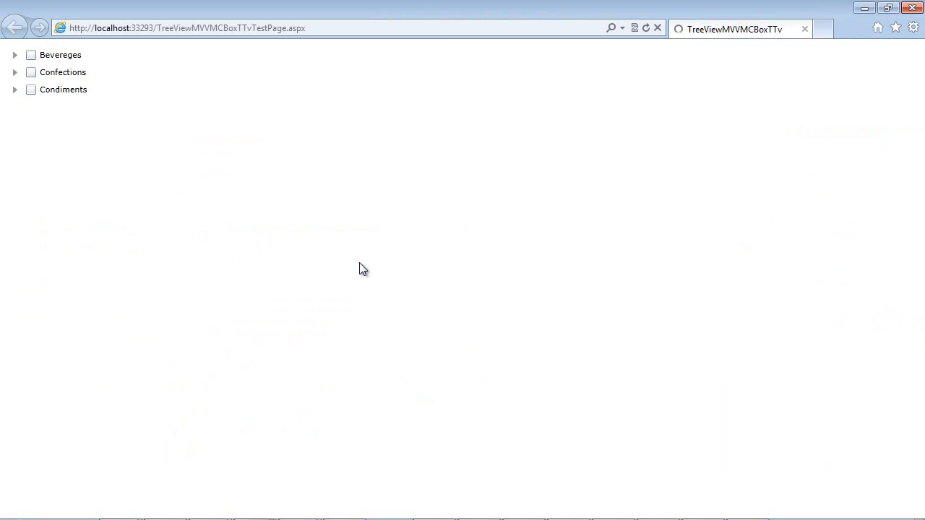
{"action": "left_click", "coordinate": [60, 55]}
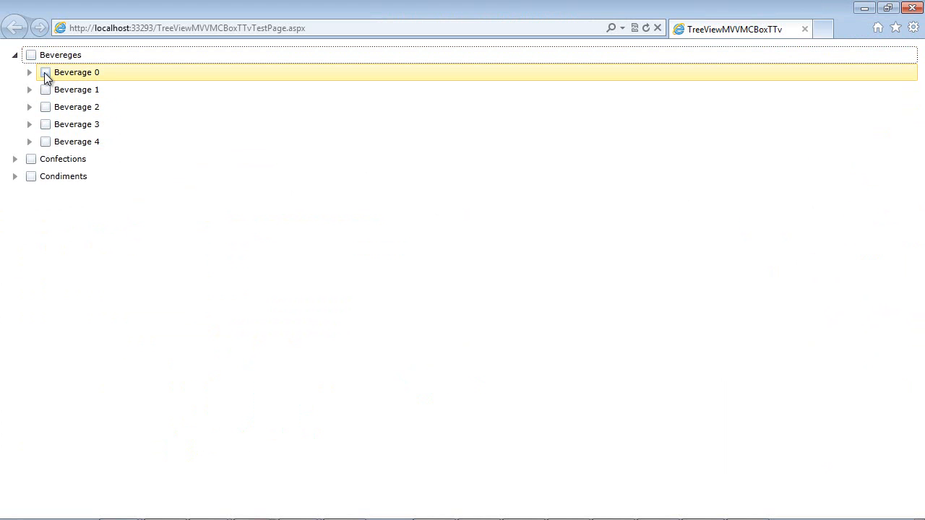
{"action": "left_click", "coordinate": [44, 72]}
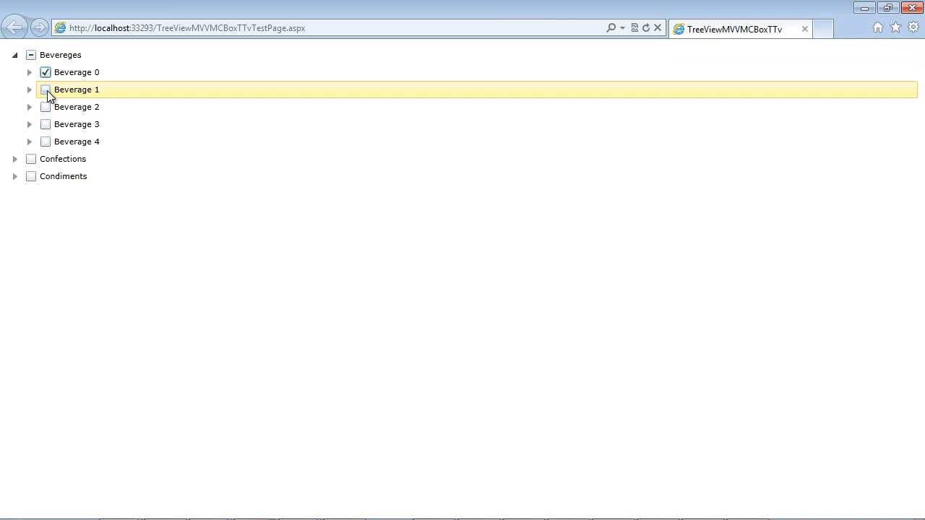
{"action": "left_click", "coordinate": [44, 89]}
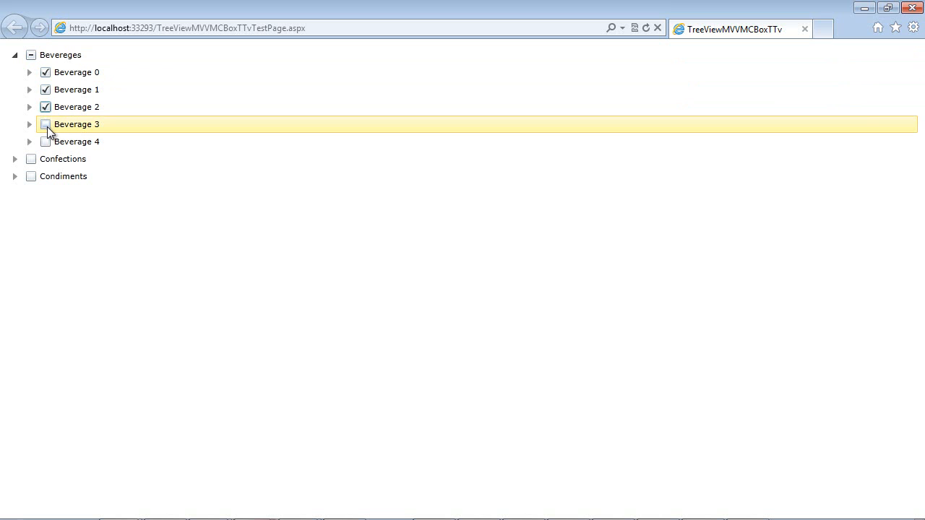
{"action": "left_click", "coordinate": [44, 124]}
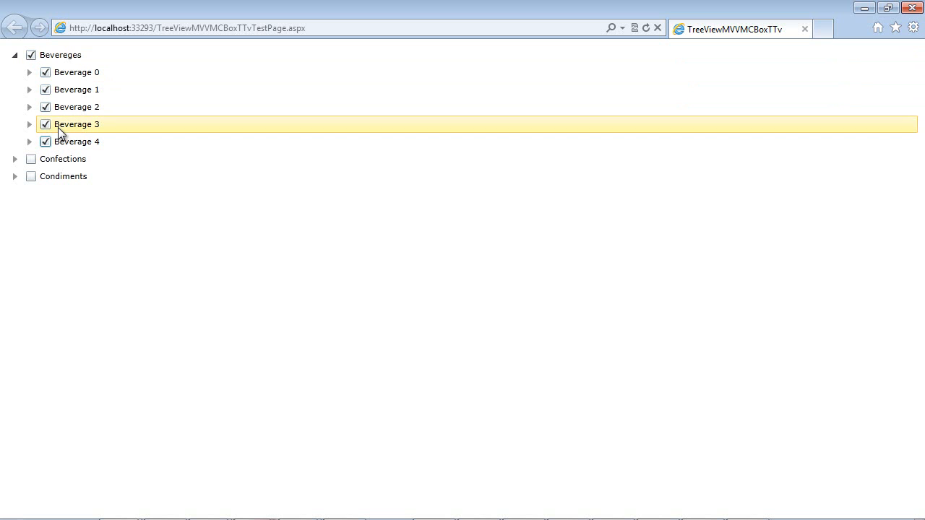
{"action": "left_click", "coordinate": [60, 54]}
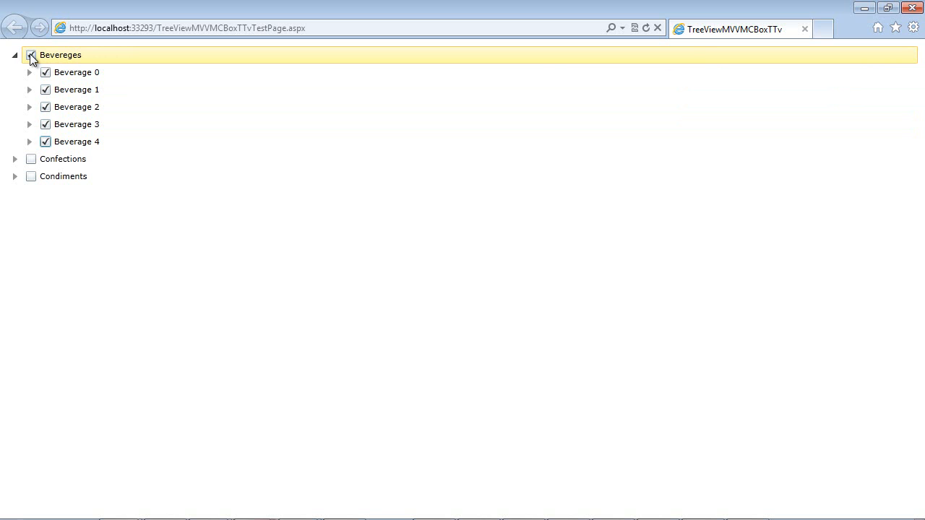
Step: Toggle the Bevereges parent off and on, then untick Beverage 2
{"action": "left_click", "coordinate": [31, 55]}
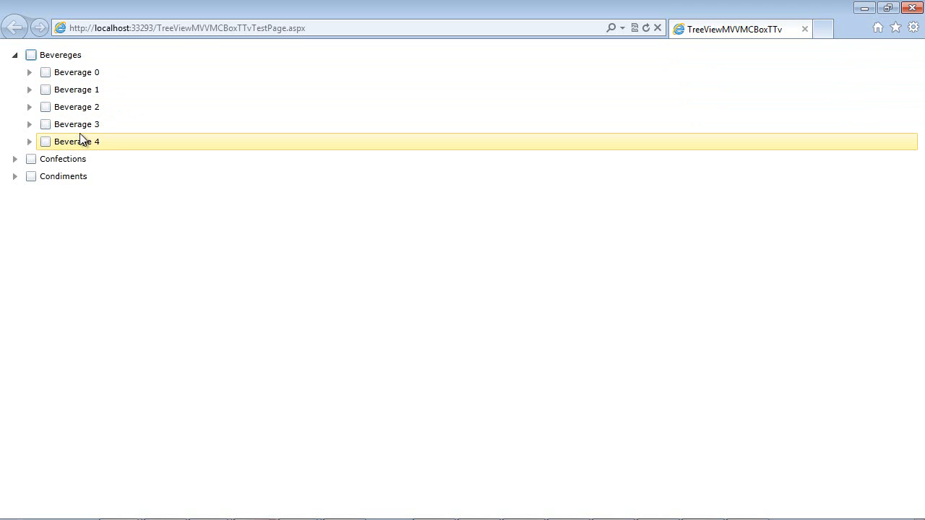
{"action": "mouse_move", "coordinate": [112, 152]}
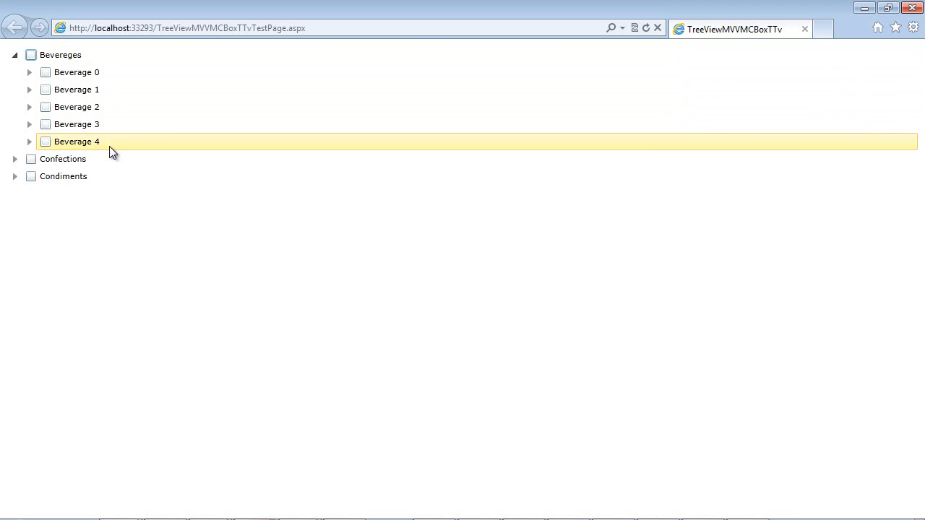
{"action": "left_click", "coordinate": [31, 55]}
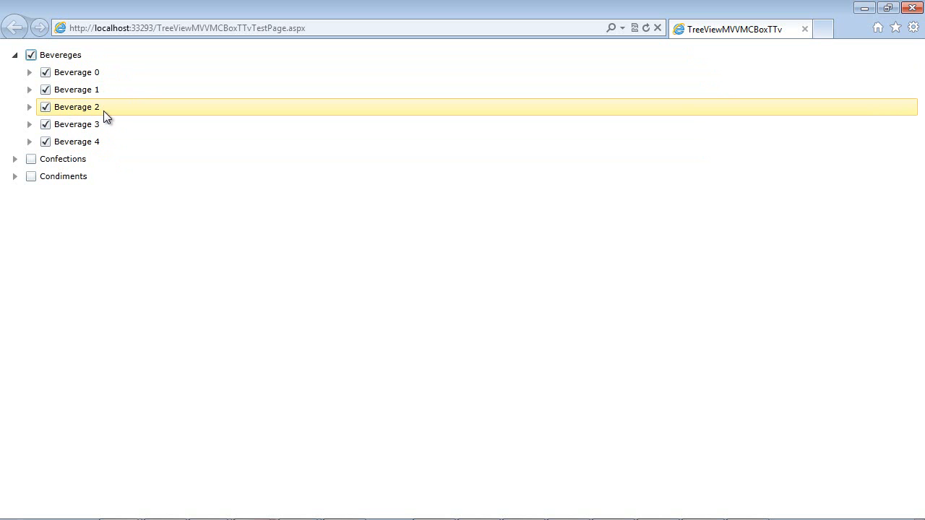
{"action": "left_click", "coordinate": [46, 107]}
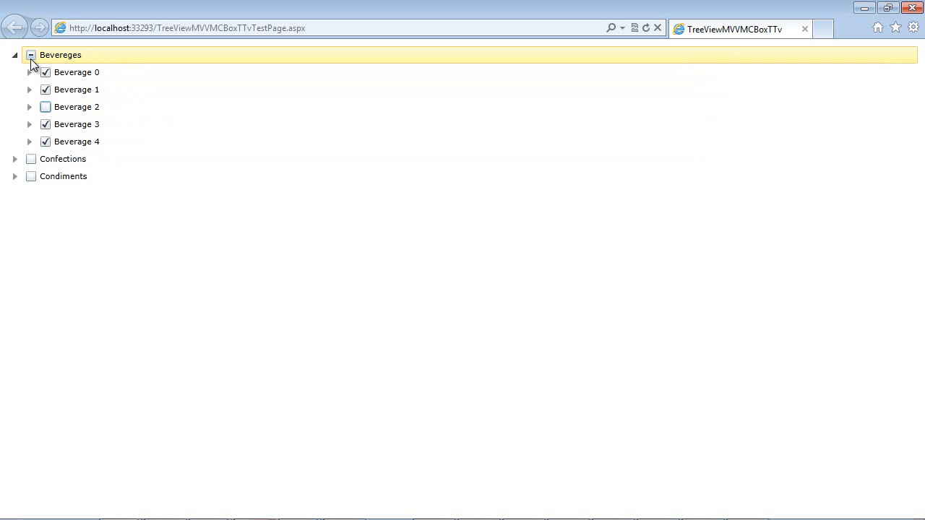
Step: Expand Confections and Condiments, and tick Condiment 0, 1 and 2
{"action": "left_click", "coordinate": [15, 159]}
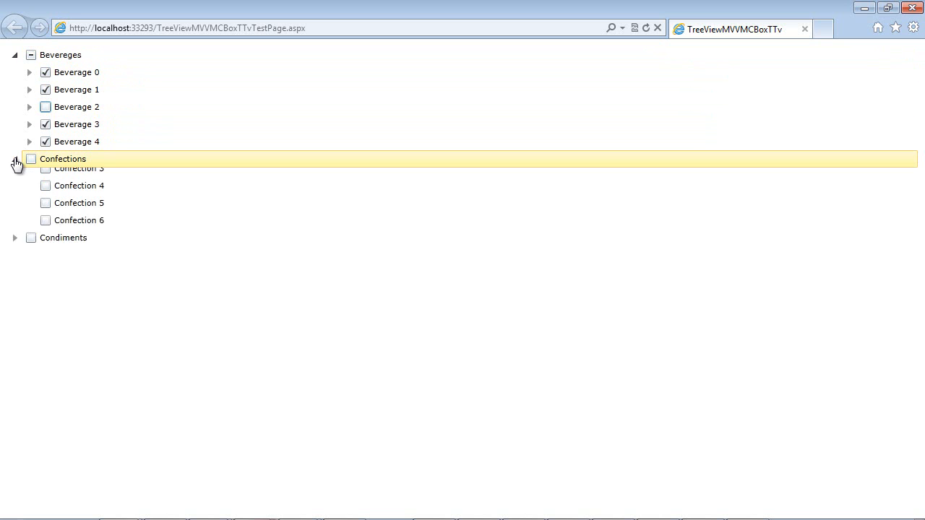
{"action": "left_click", "coordinate": [14, 159]}
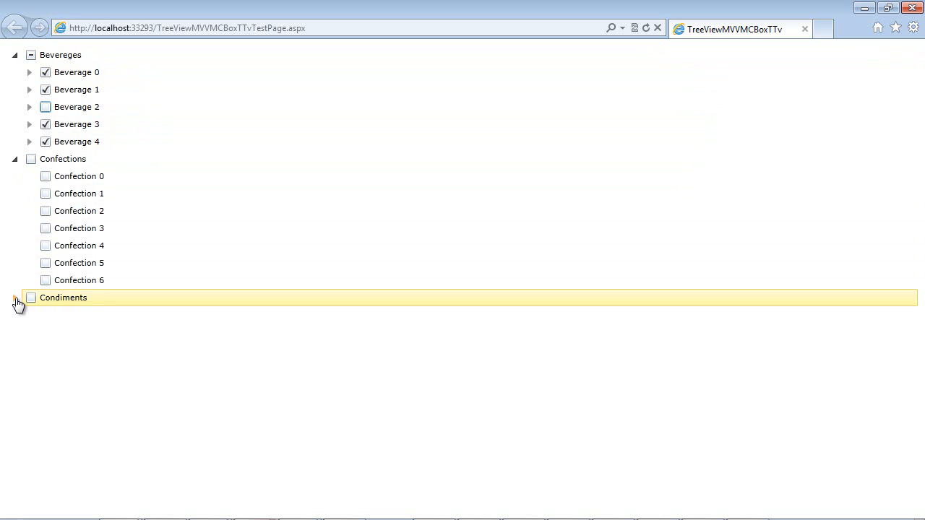
{"action": "left_click", "coordinate": [15, 298]}
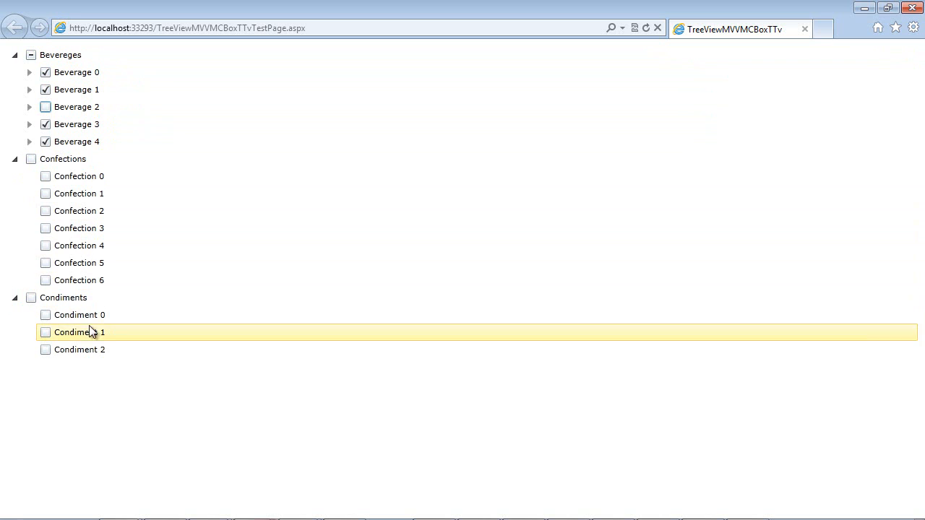
{"action": "left_click", "coordinate": [46, 314]}
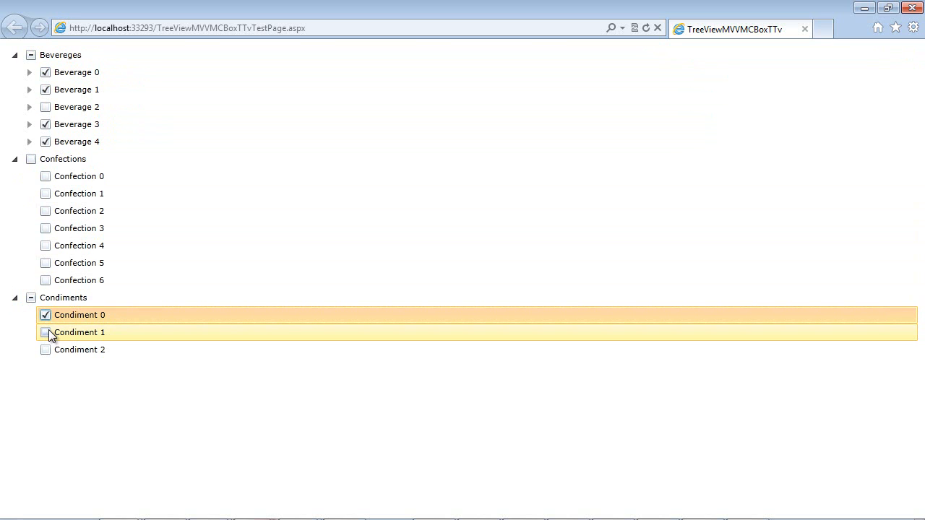
{"action": "left_click", "coordinate": [46, 333]}
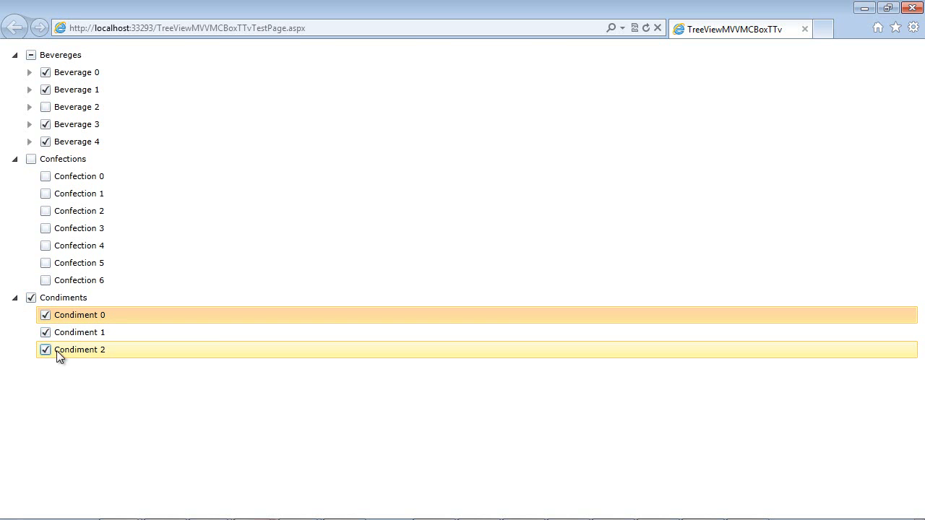